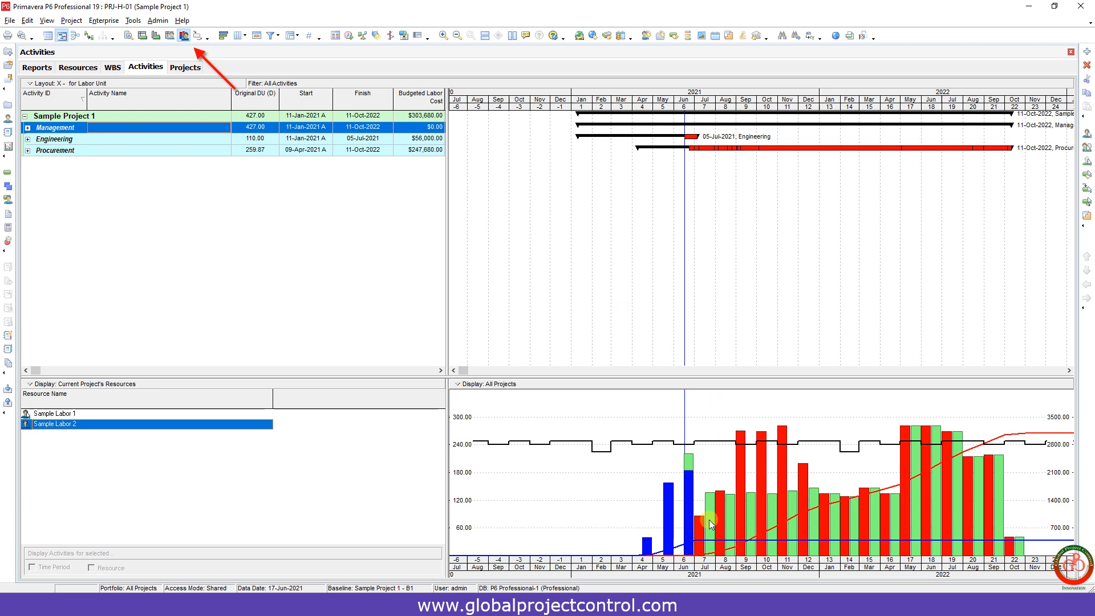
mouse_move(999, 451)
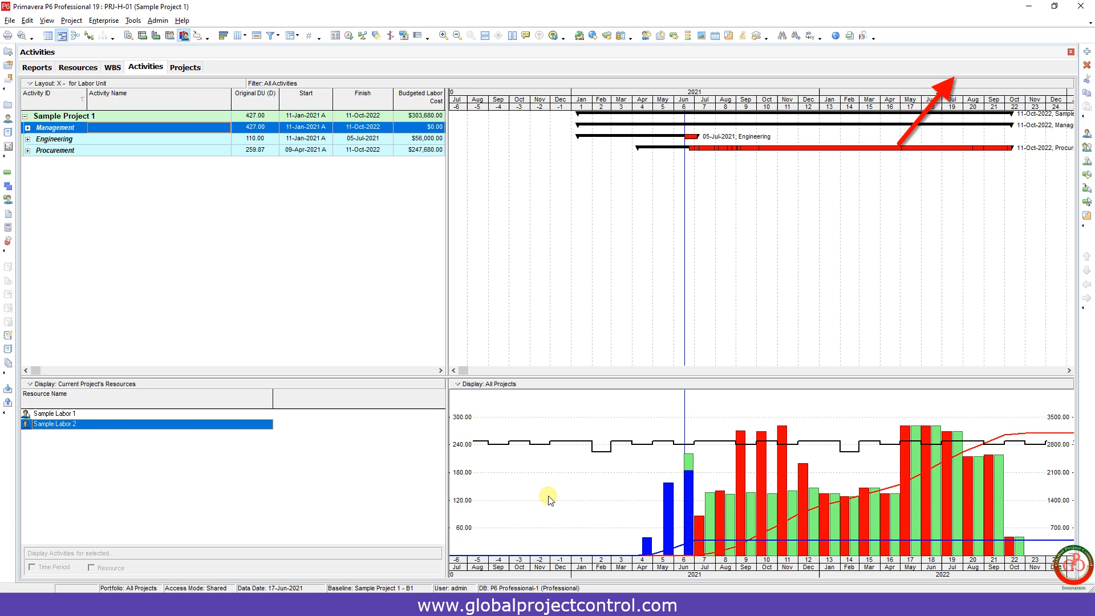
Step: Select Sample Labor 1 and Sample Labor 2 together, after viewing Labor 1 alone
double_click(55, 424)
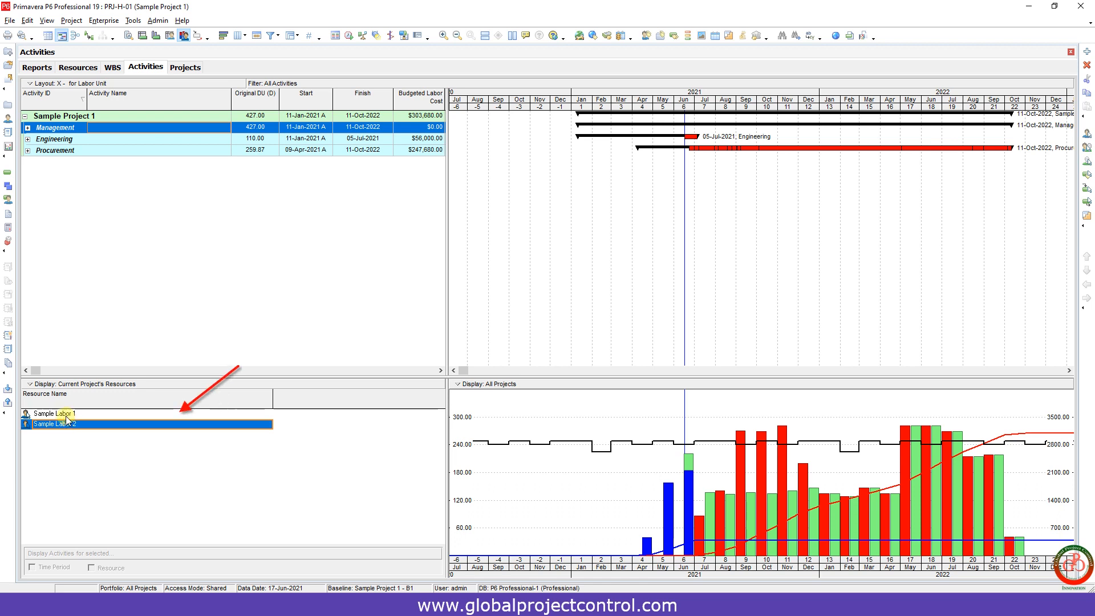
click(53, 414)
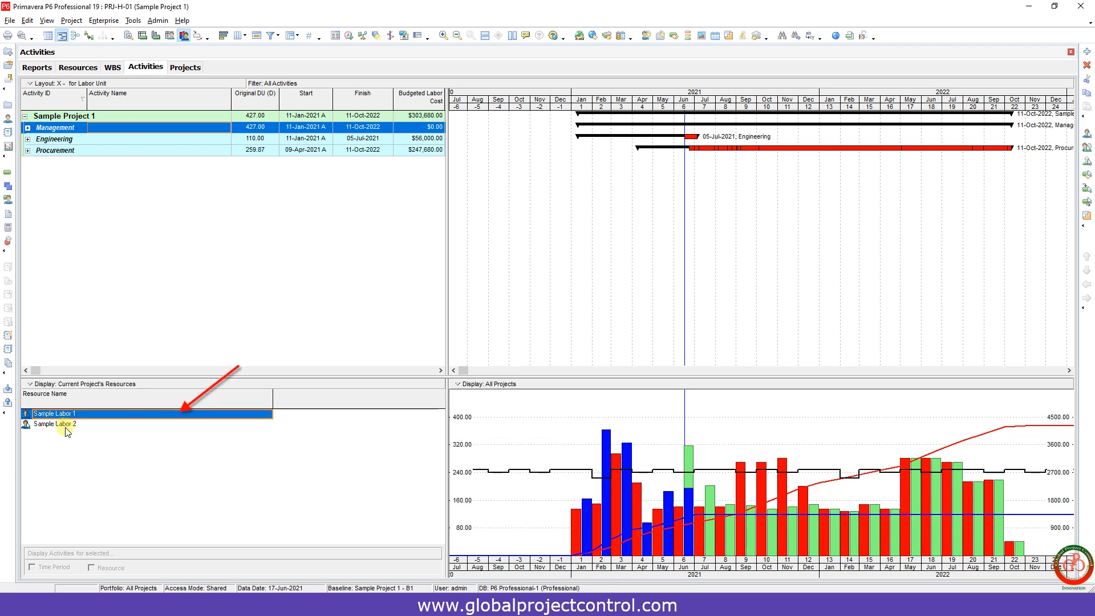
click(53, 424)
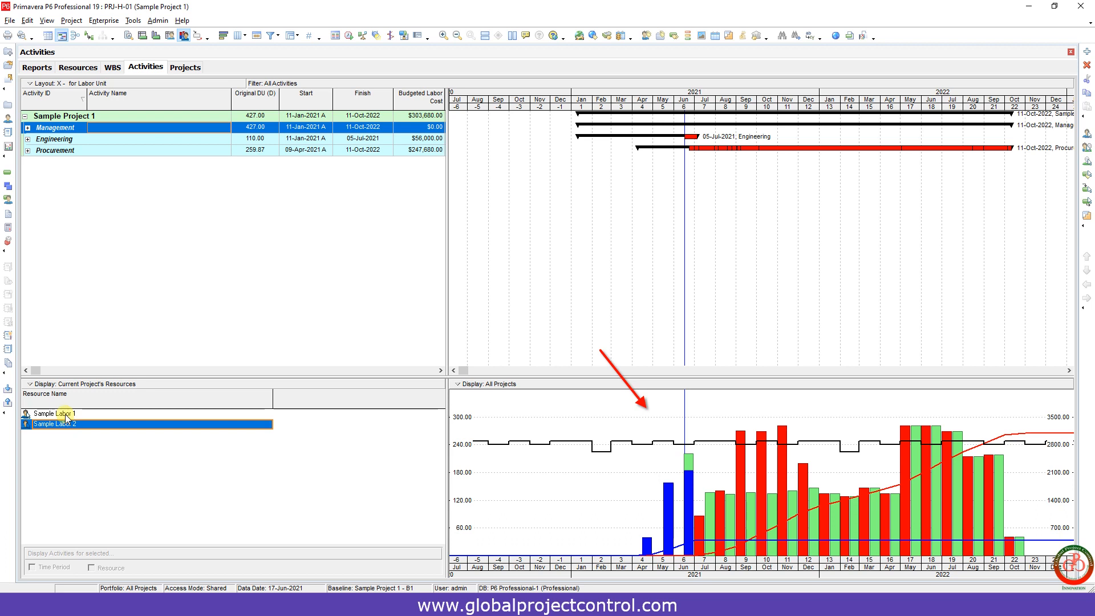
click(54, 413)
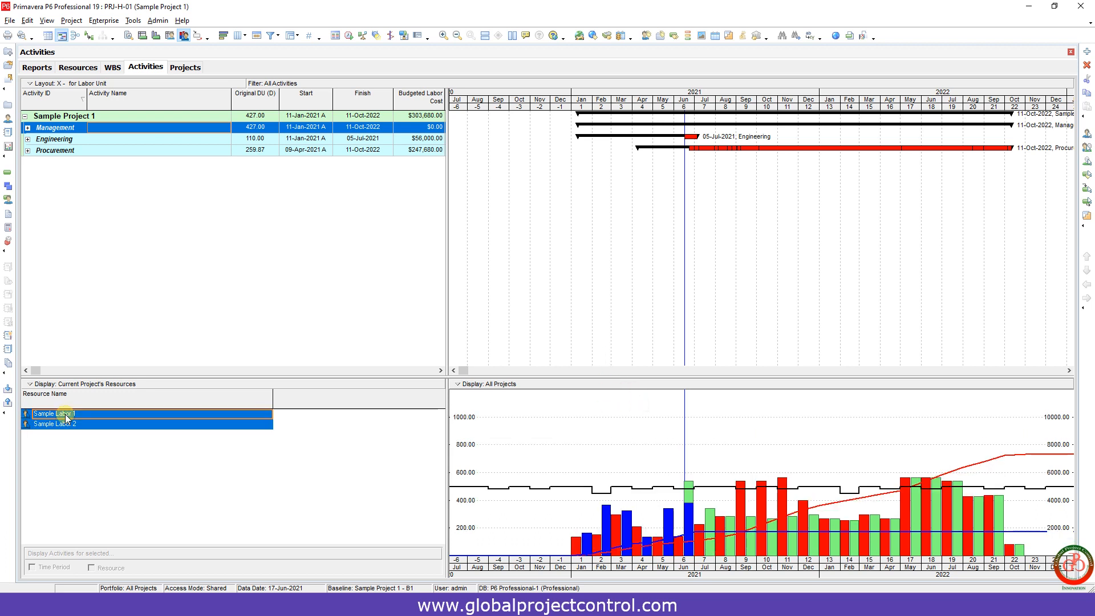
mouse_move(670, 575)
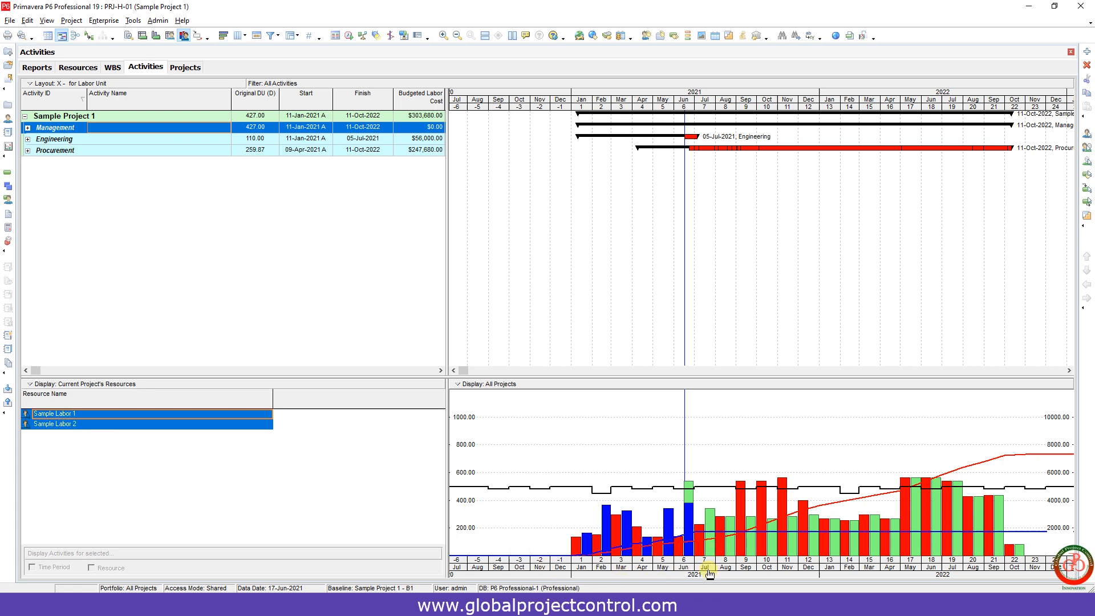
mouse_move(705, 569)
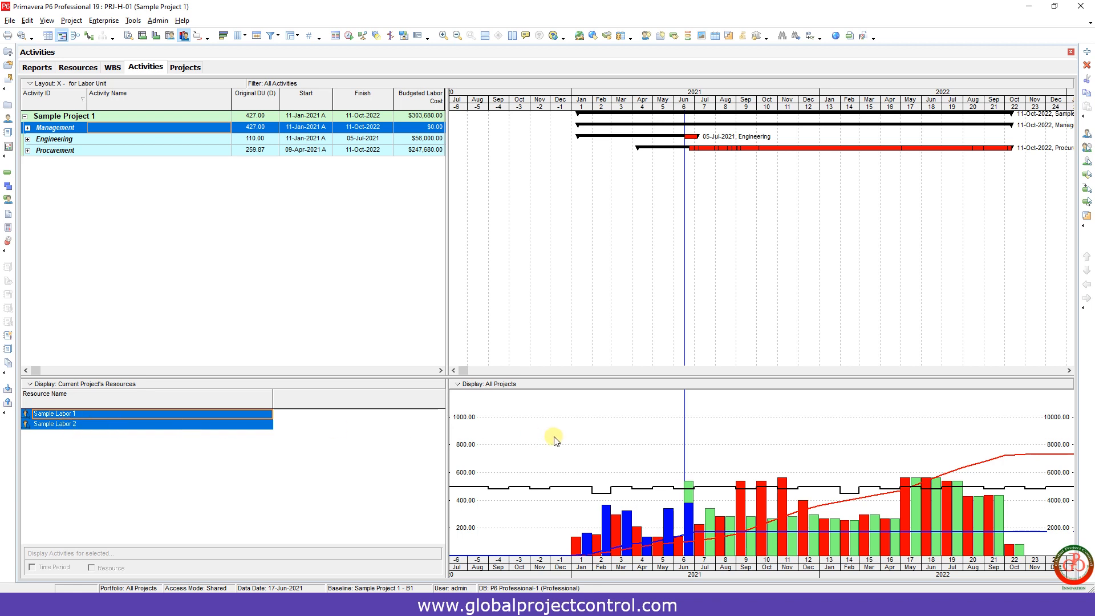
Step: Turn on Stacked Histogram from the Resource Usage Profile's context menu
right_click(554, 440)
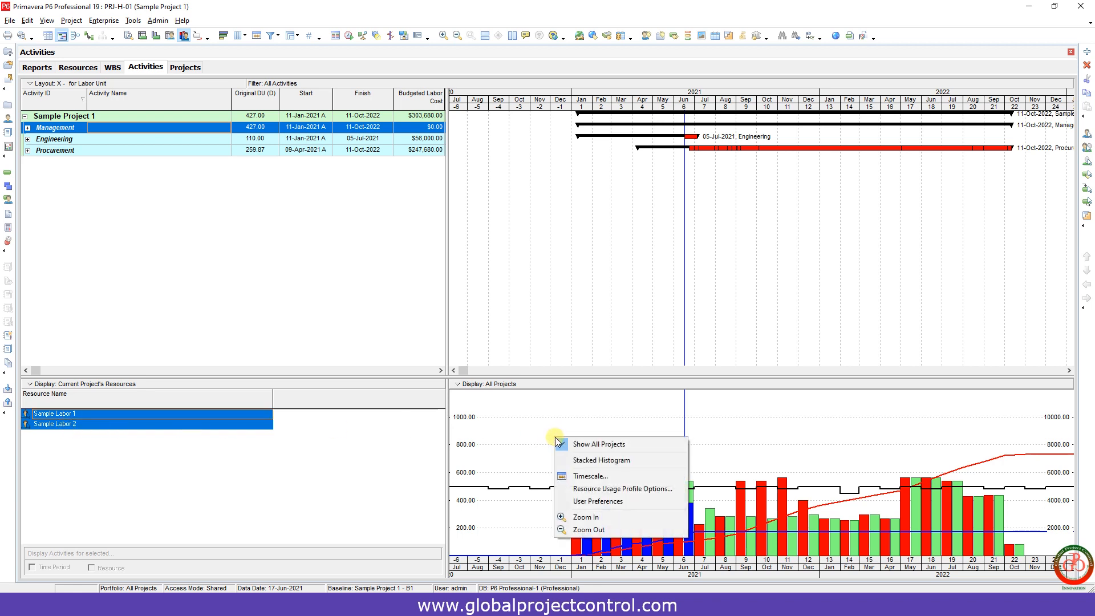
click(601, 460)
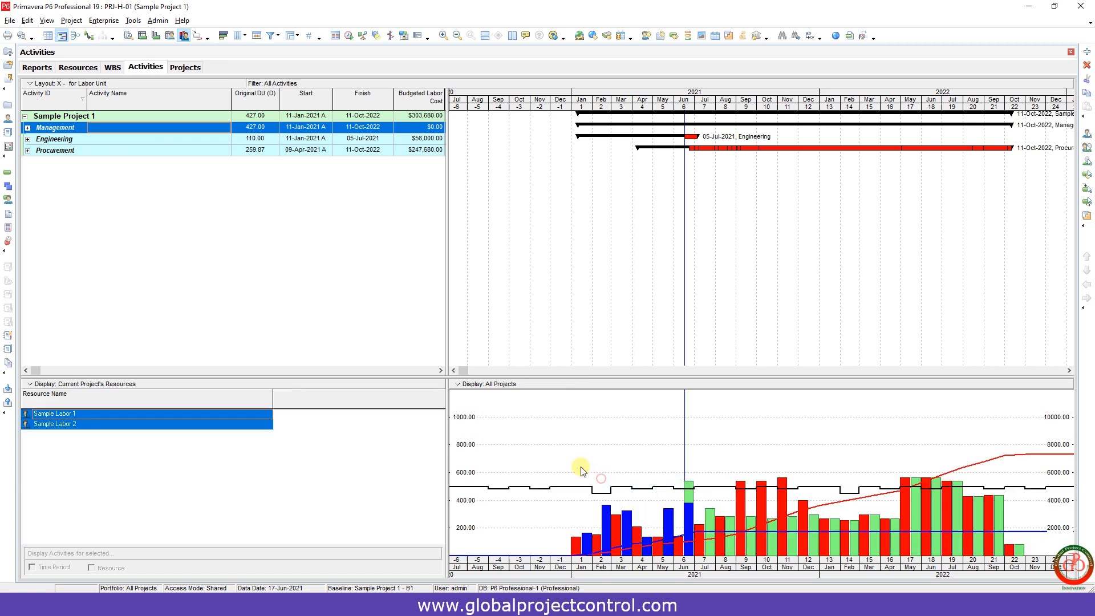
right_click(579, 470)
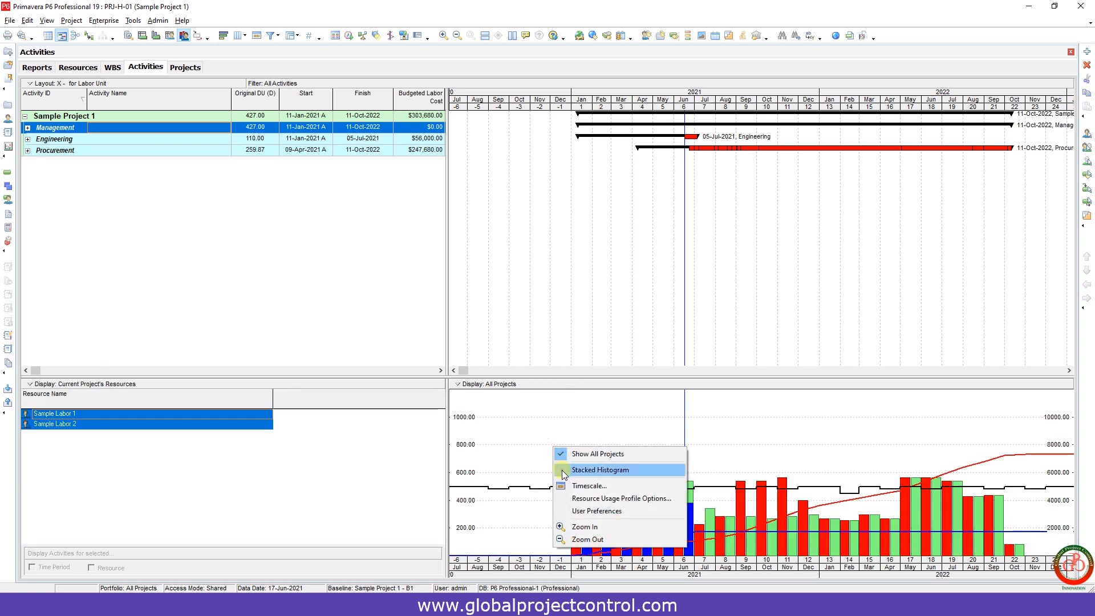
click(600, 470)
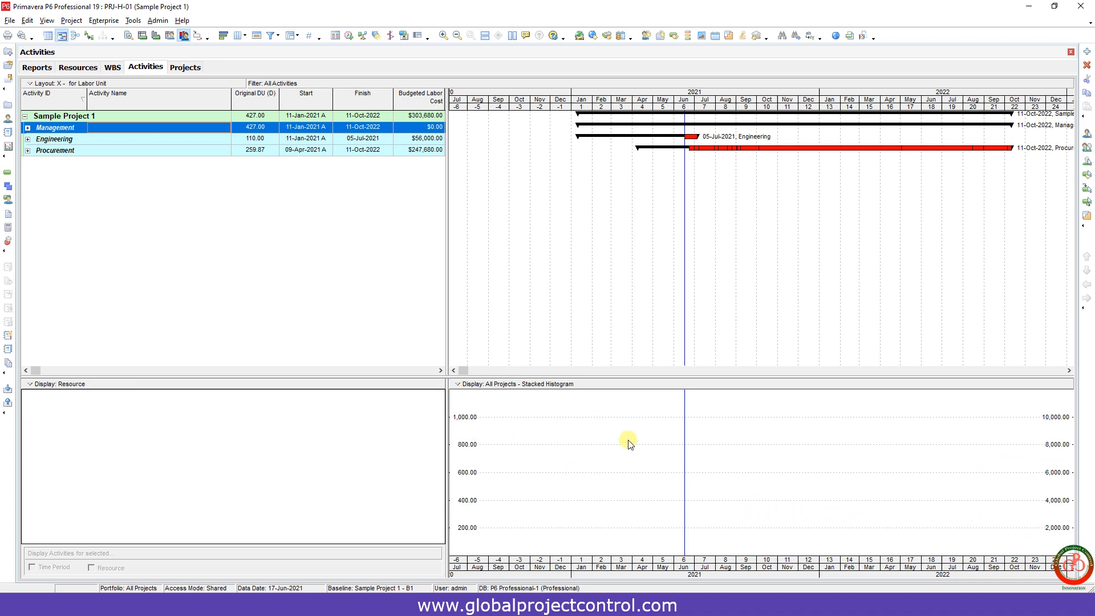
mouse_move(557, 442)
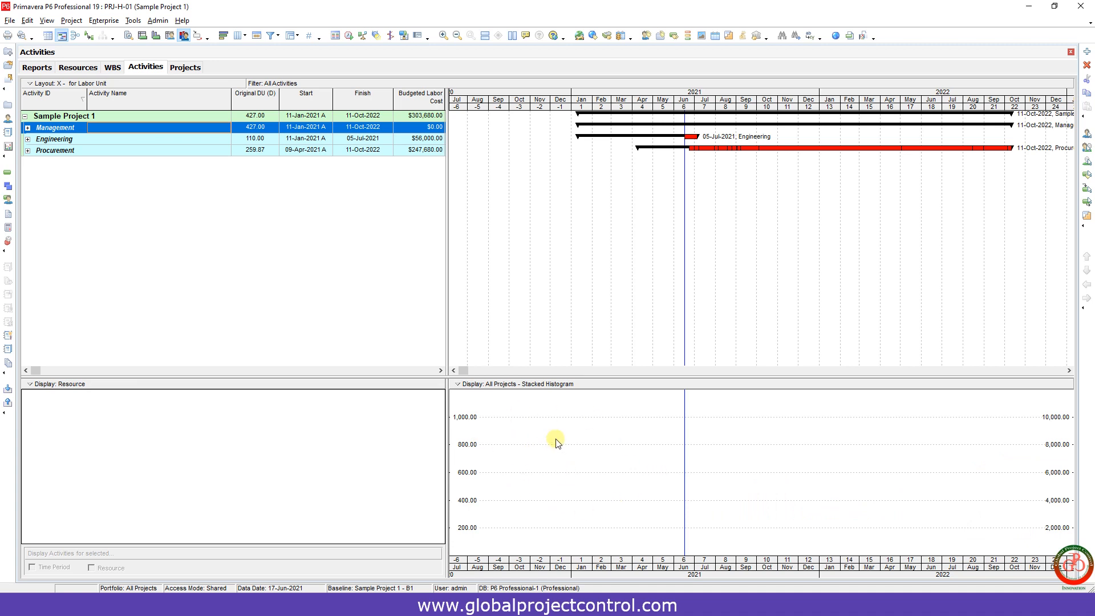
Step: Open Resource Usage Profile Options and add a new filter under Select Pattern/Color
right_click(556, 442)
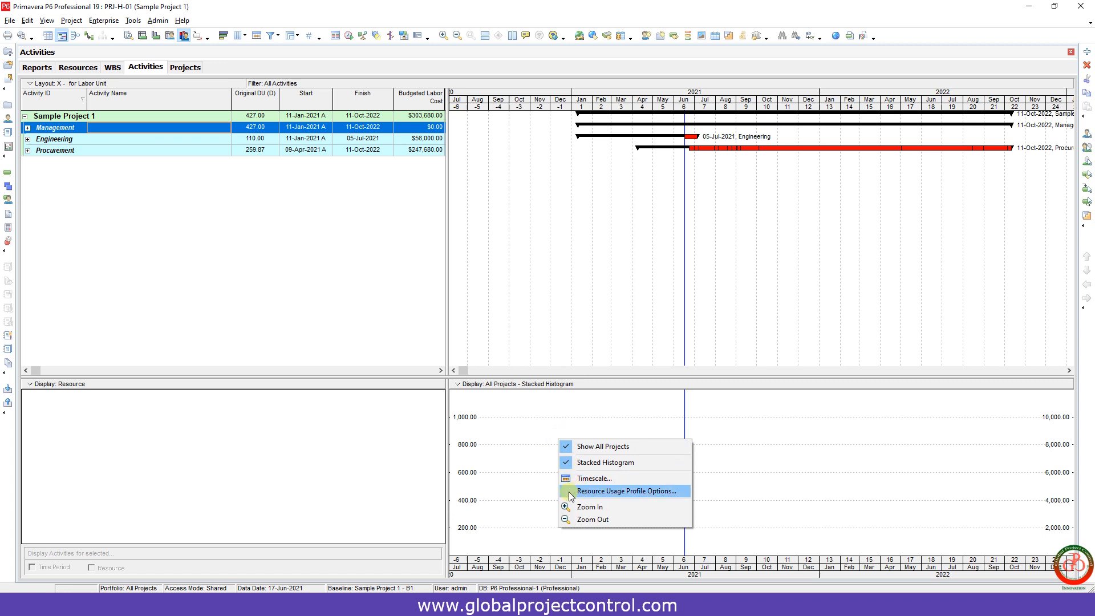
click(628, 491)
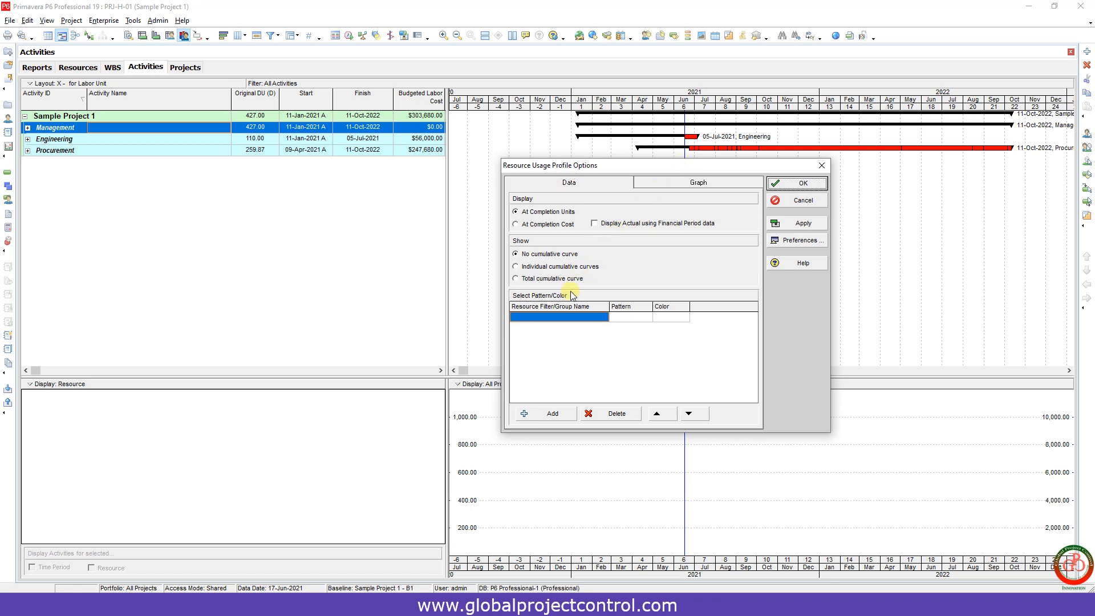
click(545, 413)
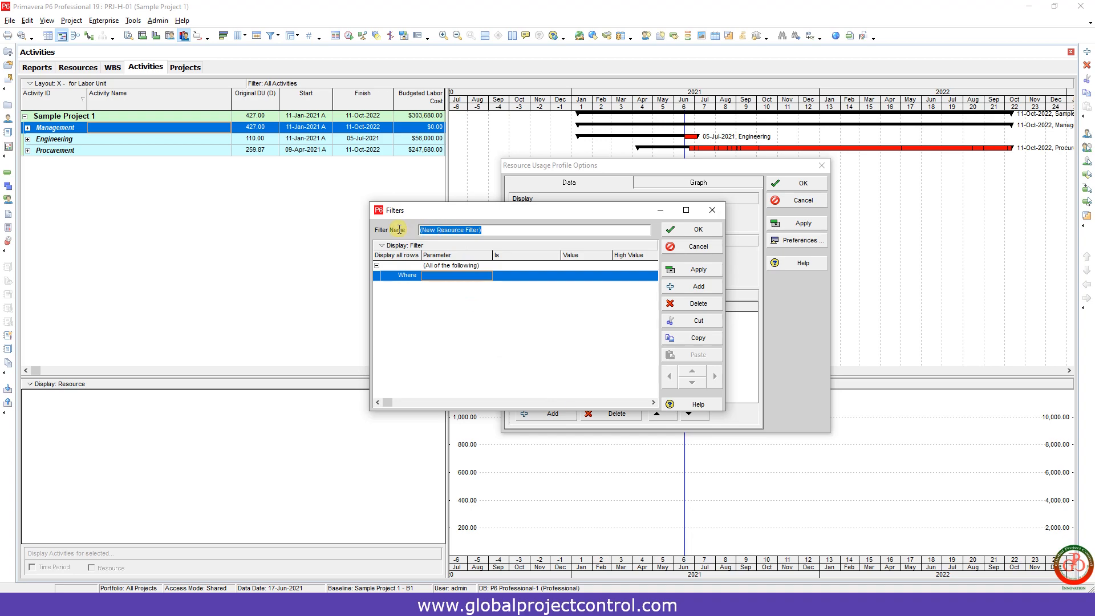
Step: Define a 'Civil Works' filter where Resource ID equals R-L-1, and save it
text(Civil Works)
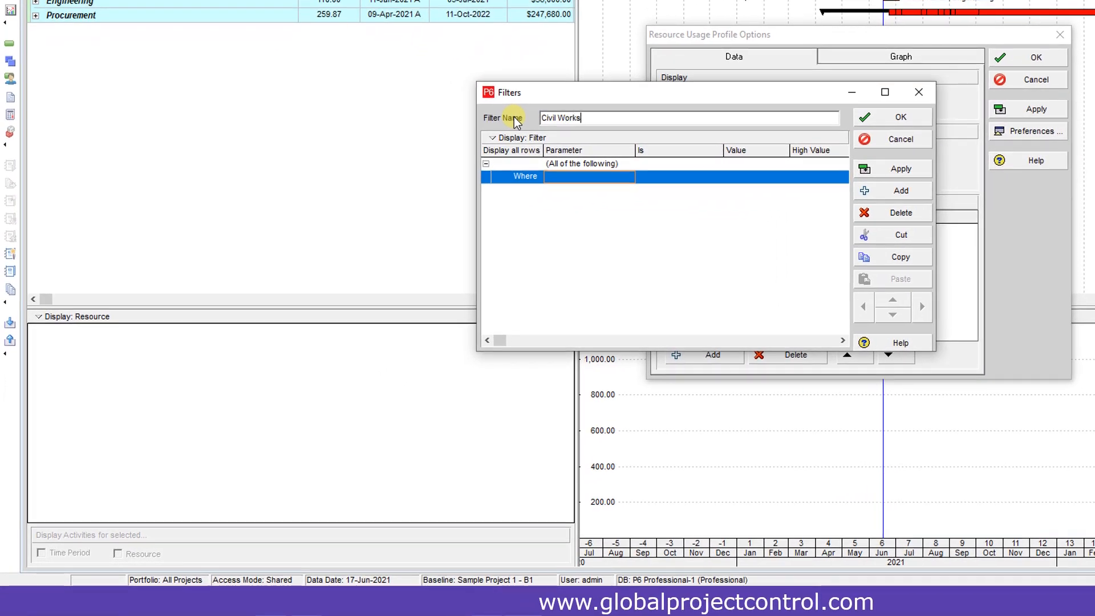
click(628, 177)
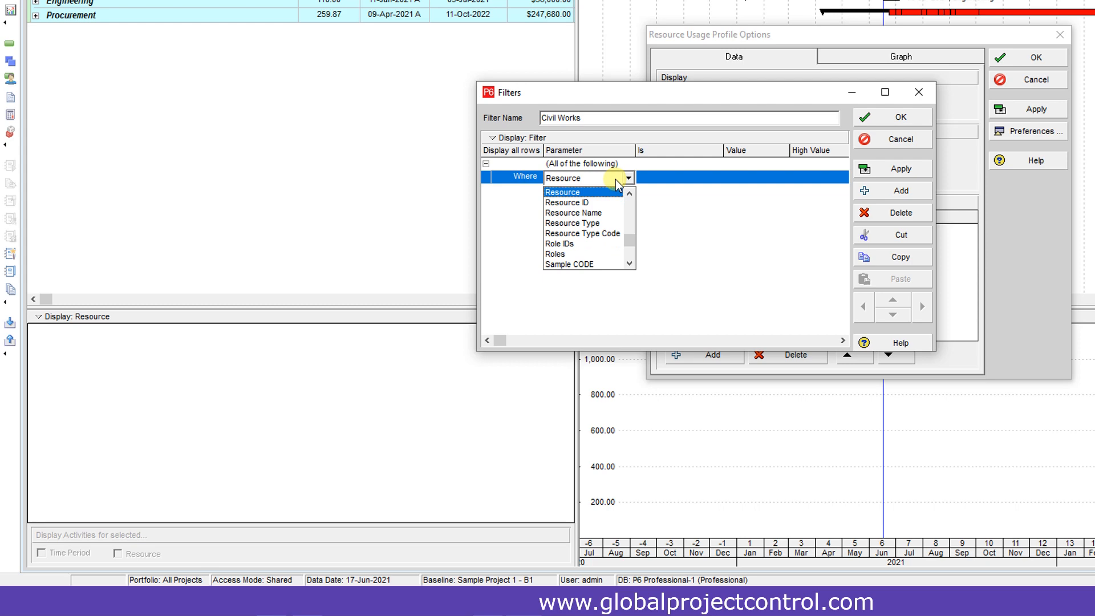
click(567, 202)
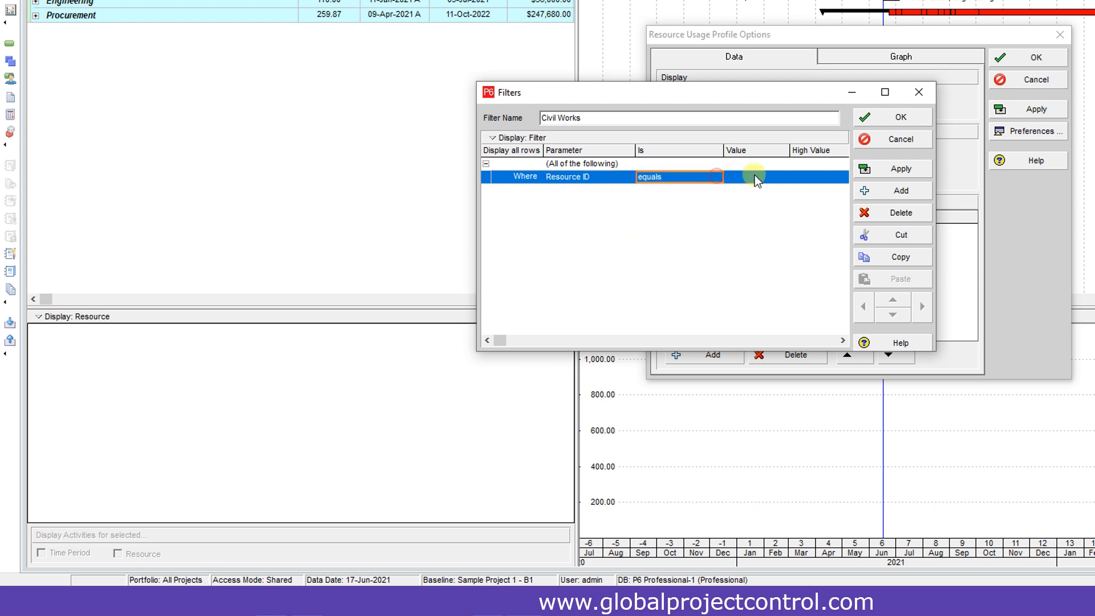
click(782, 177)
text(R-L-1)
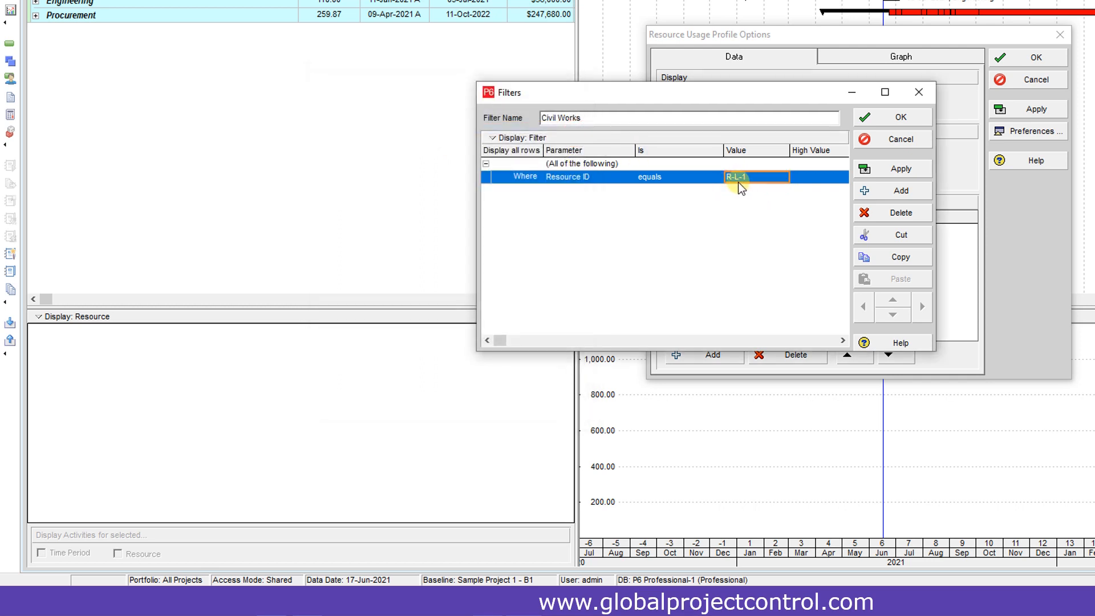
double_click(552, 118)
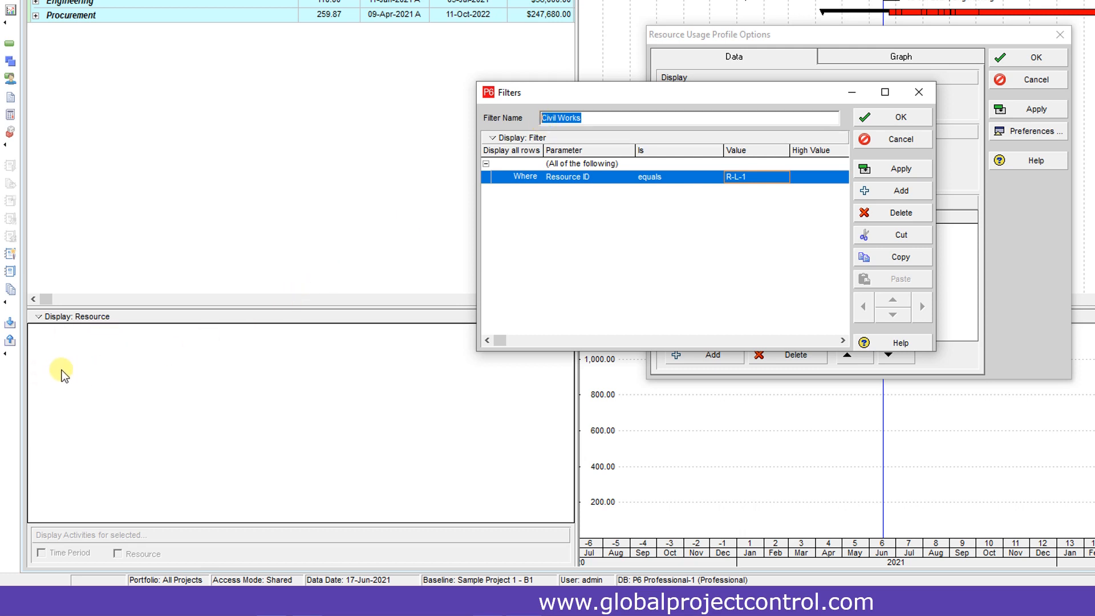
mouse_move(183, 373)
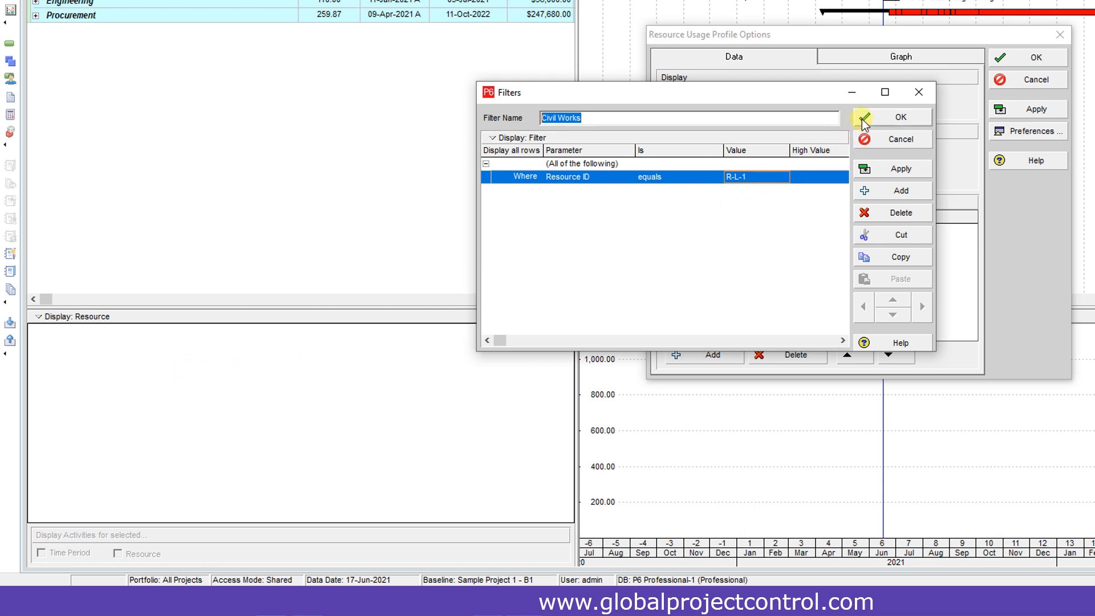
mouse_move(575, 180)
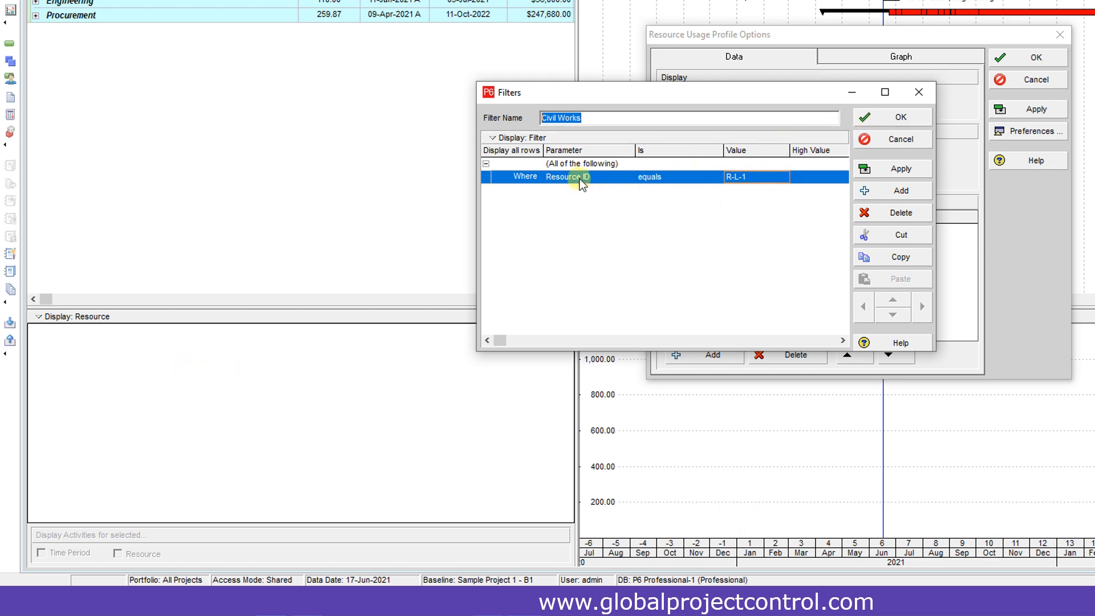
click(583, 118)
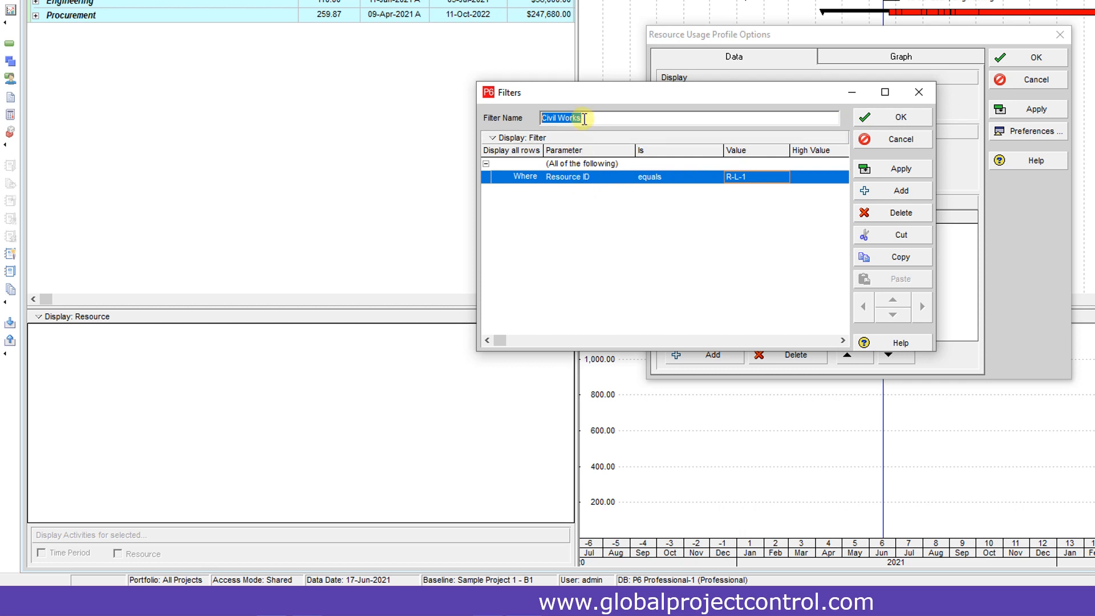
mouse_move(584, 118)
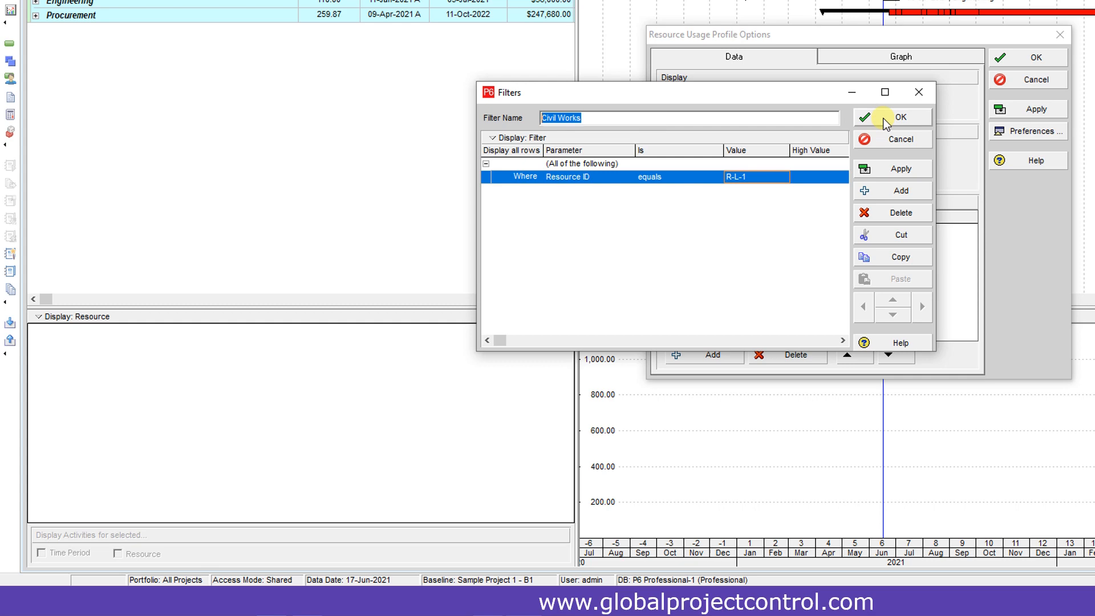
click(900, 117)
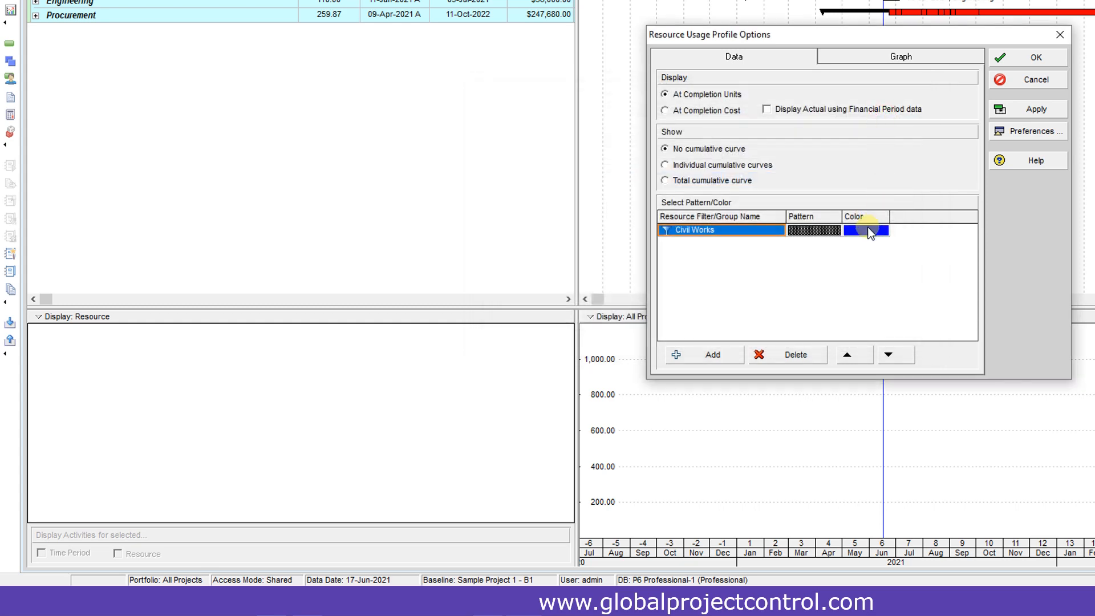
Step: Apply the Civil Works group as blue bars and add another filter
click(1034, 109)
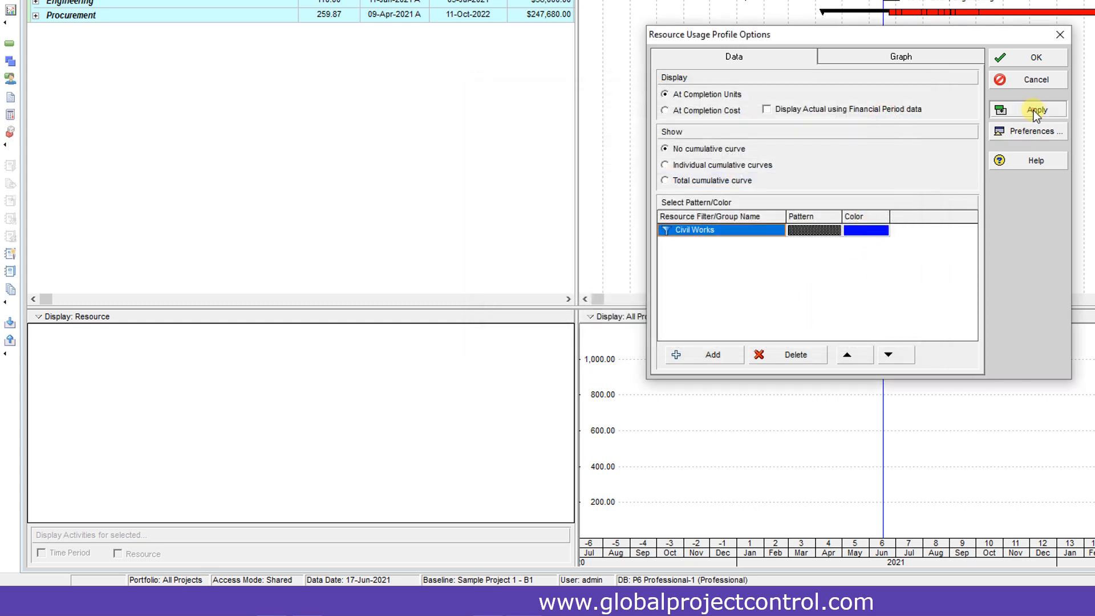
click(1030, 109)
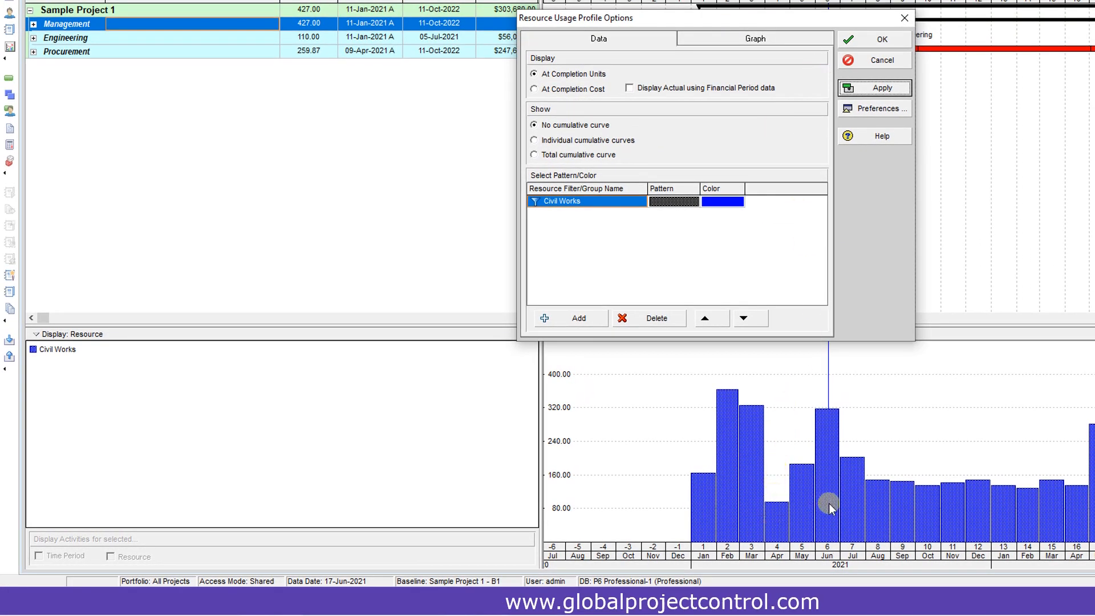
mouse_move(806, 460)
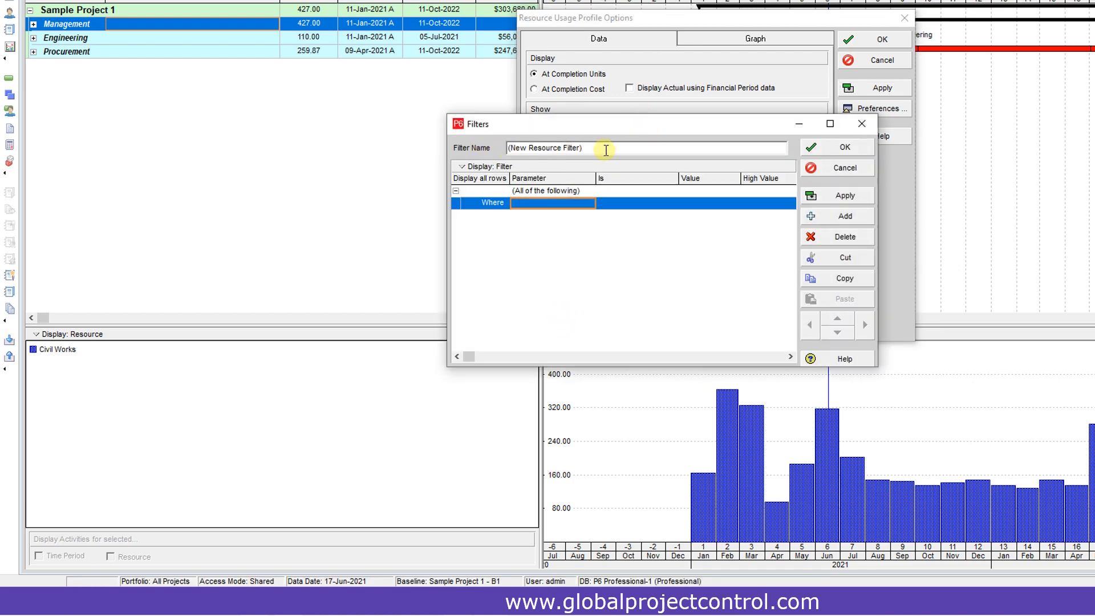
Step: Create a green 'Electrical Works' filter on the Resource parameter and apply it
text(E)
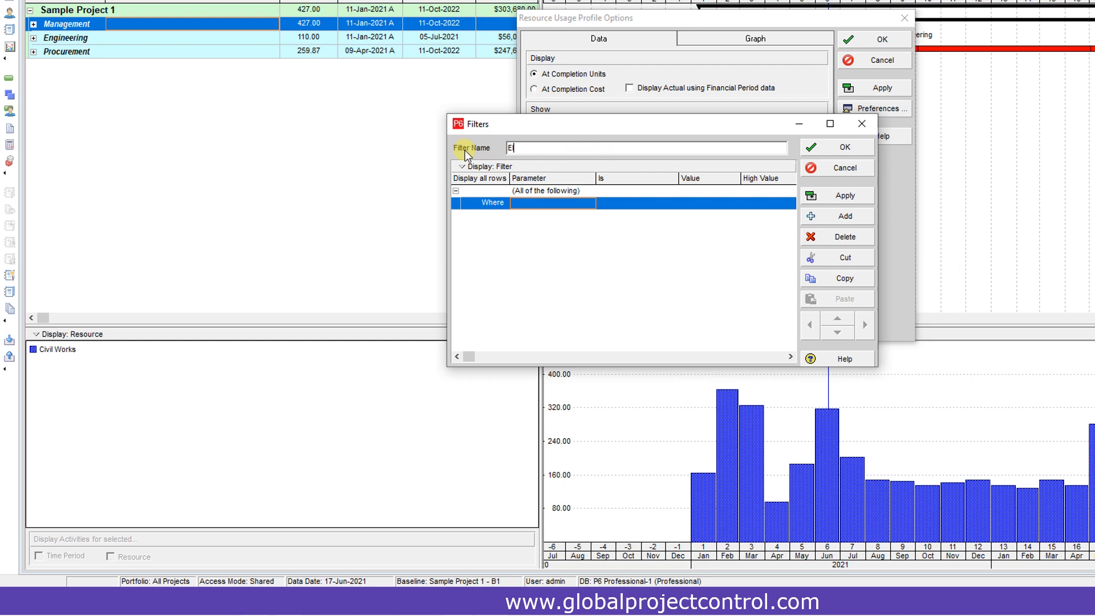
text(lect)
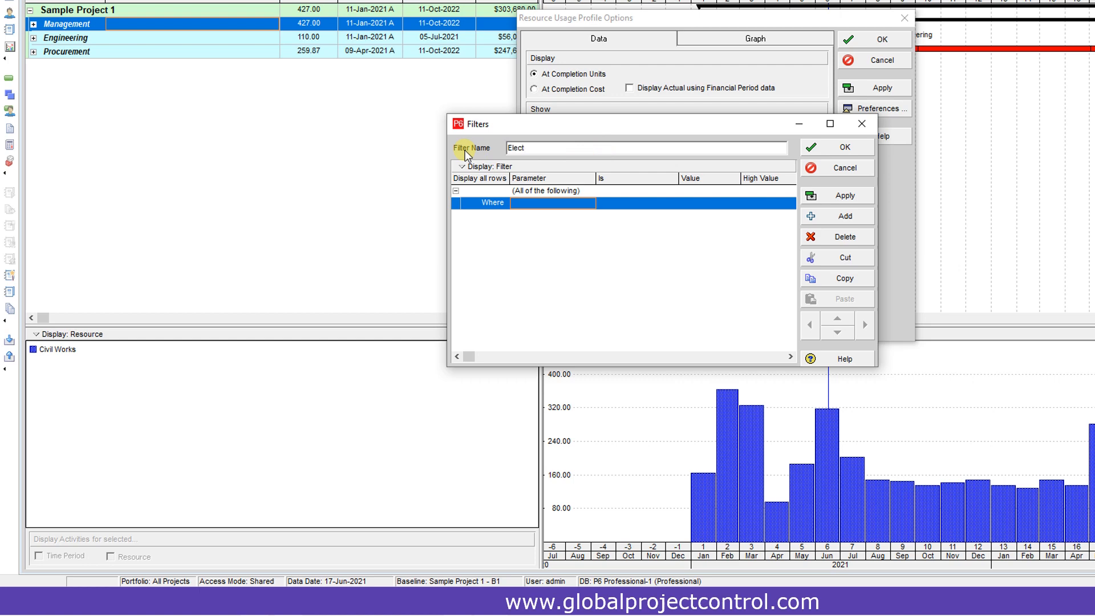
text(Electrical Wor)
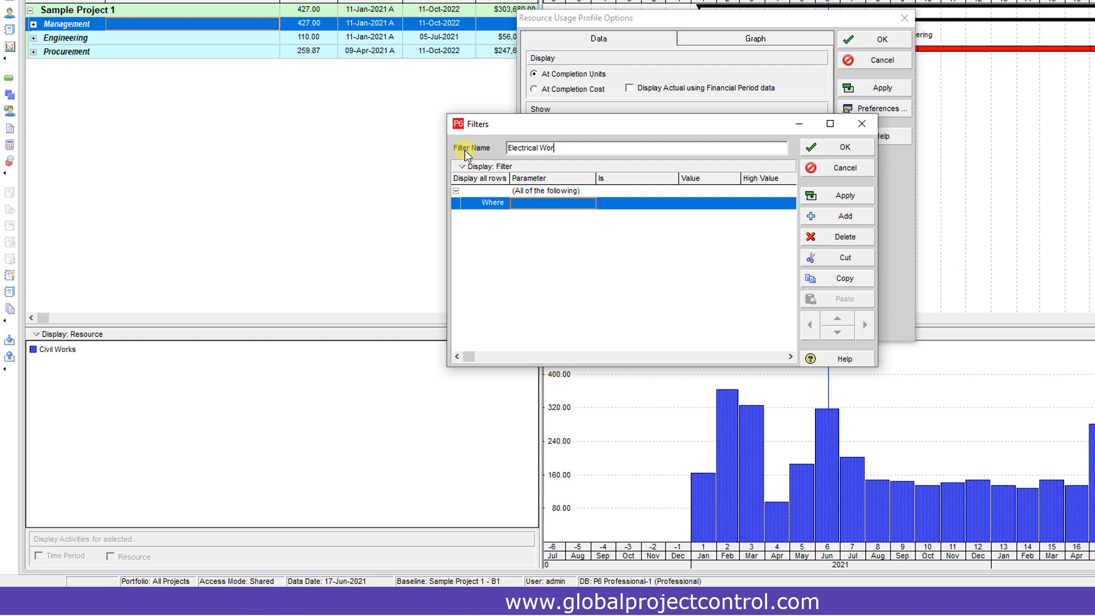
click(589, 203)
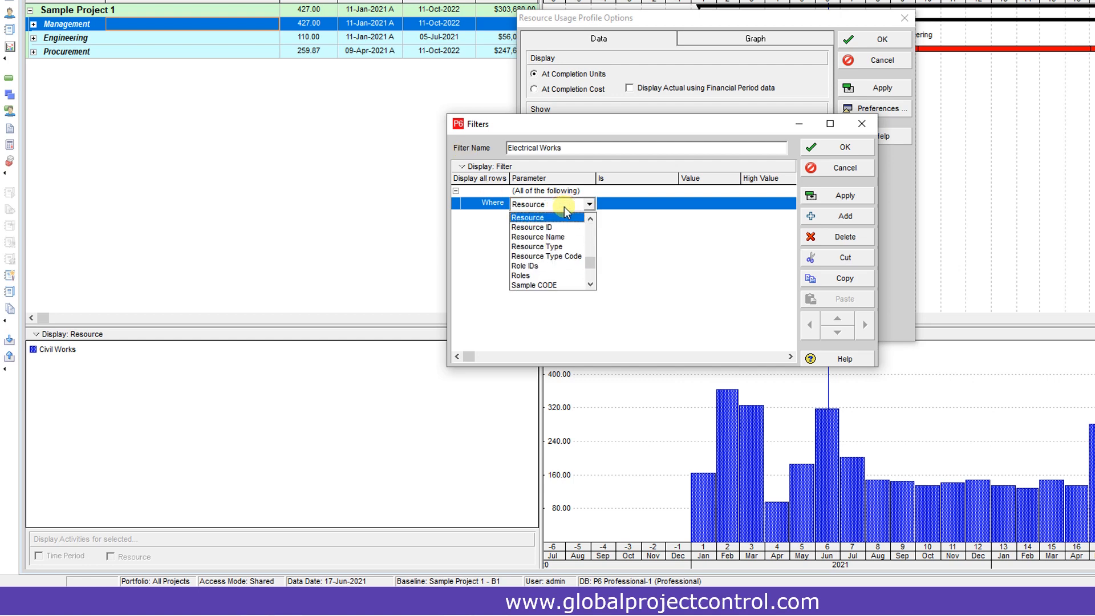
click(530, 227)
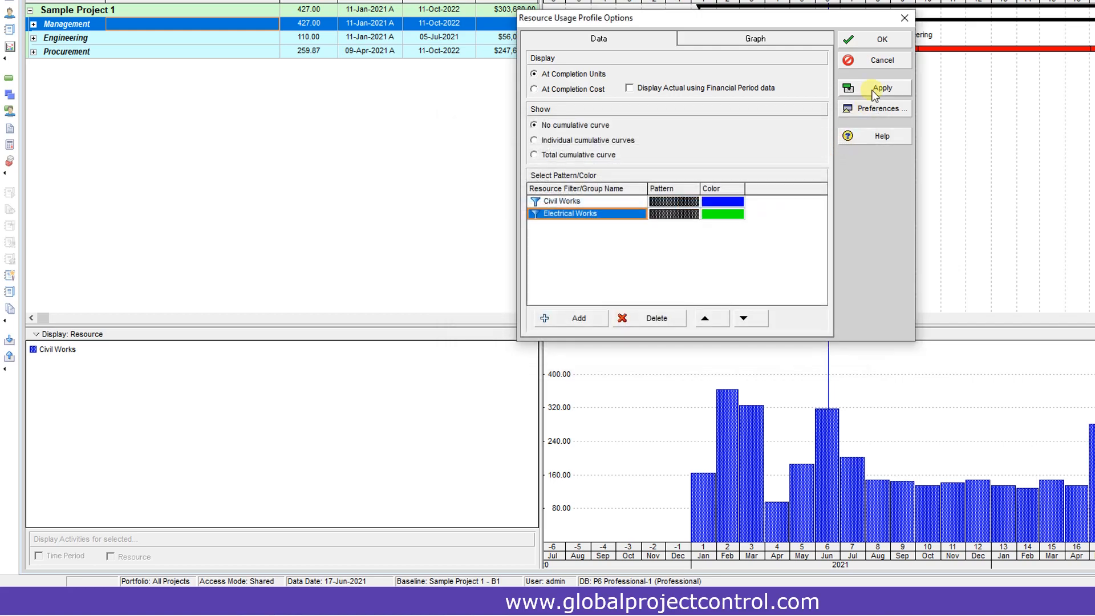
click(874, 87)
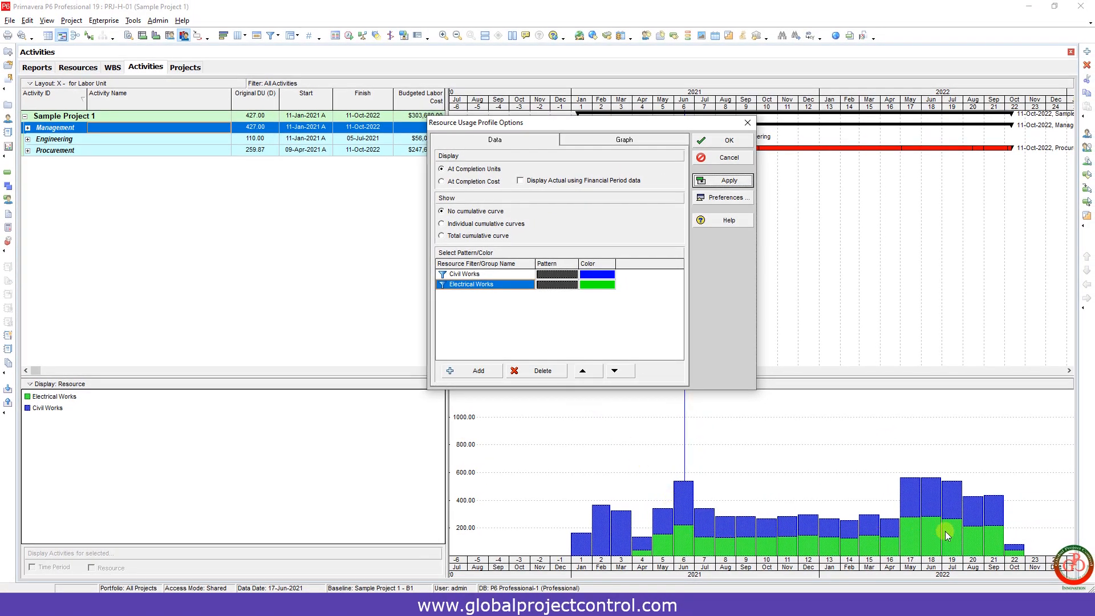
Step: Stack Civil Works below Electrical Works, try cost with financial-period actuals, then revert to units
click(582, 370)
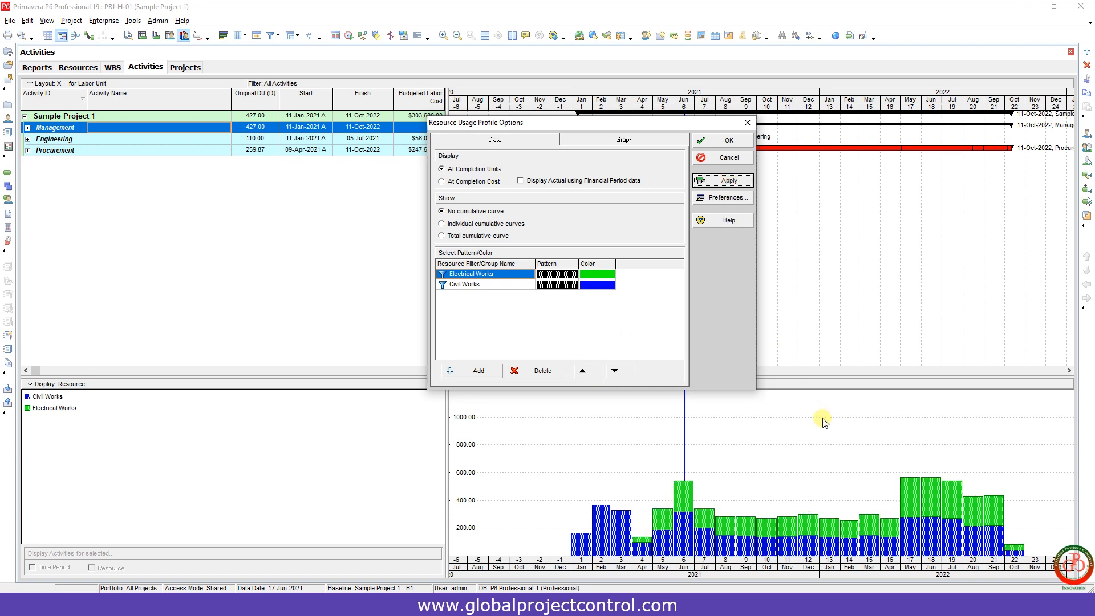
mouse_move(809, 413)
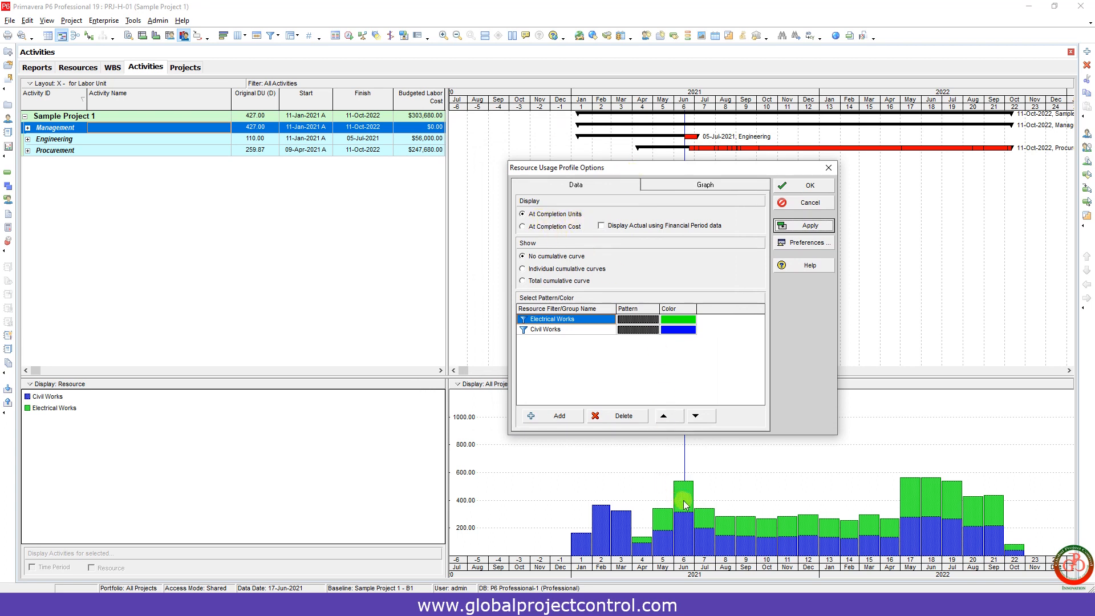
click(522, 226)
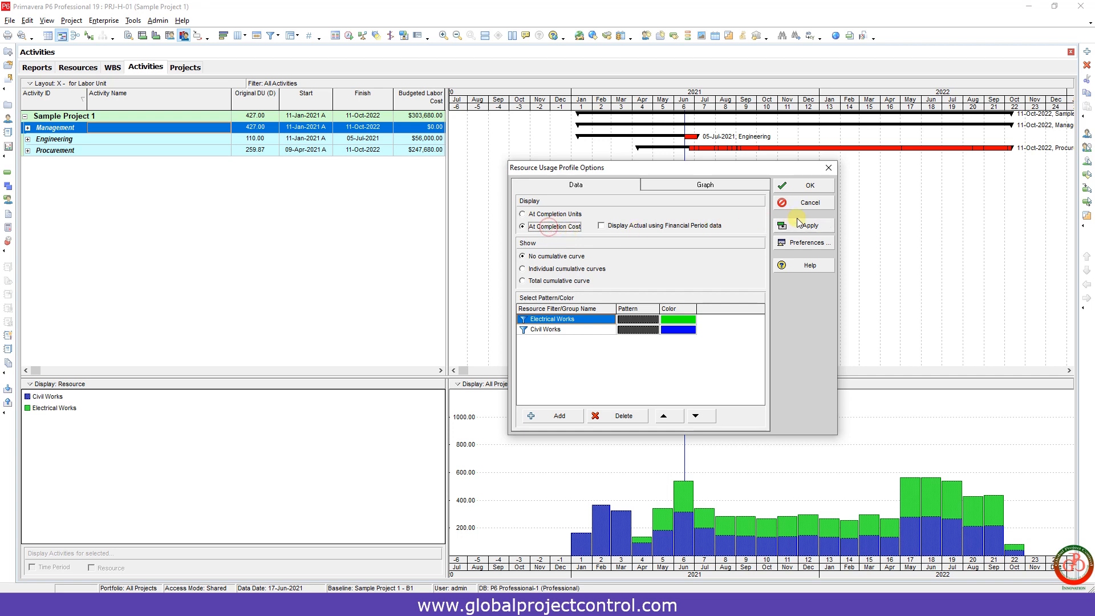
click(800, 224)
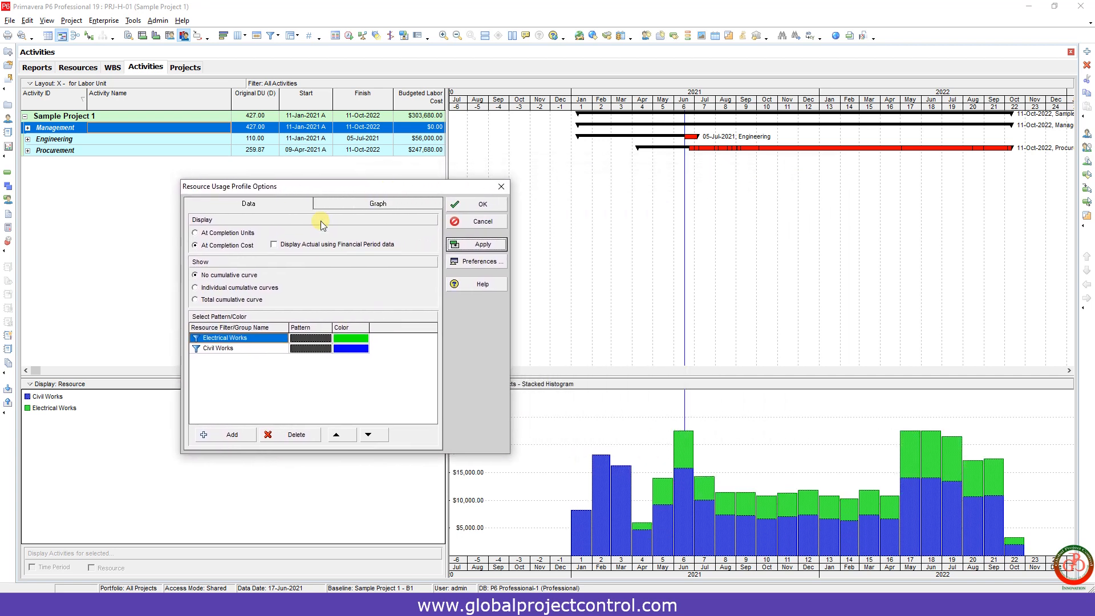
click(273, 244)
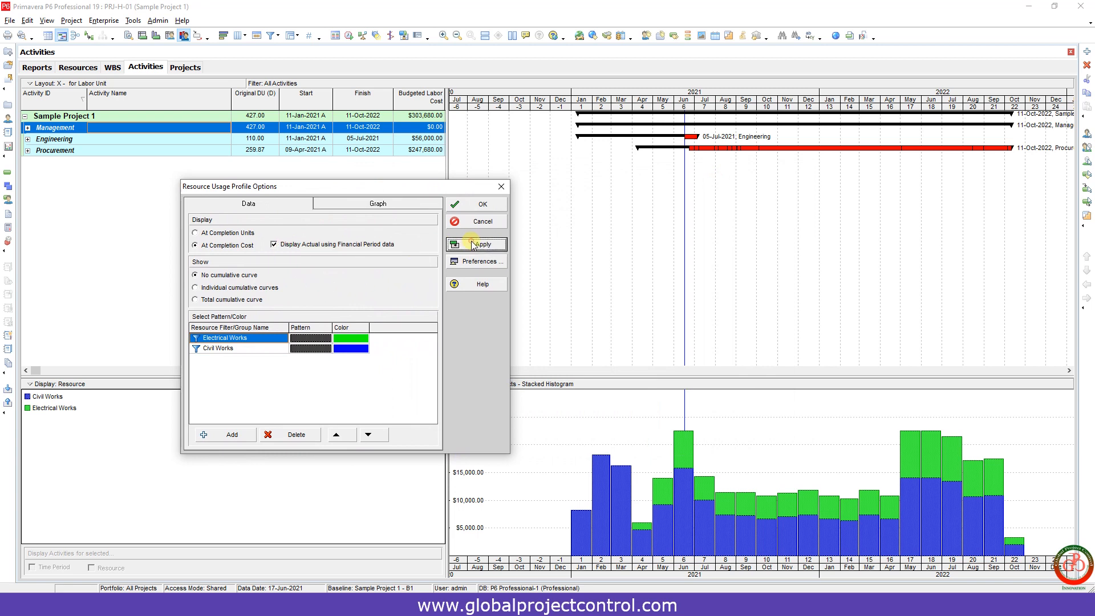
click(477, 244)
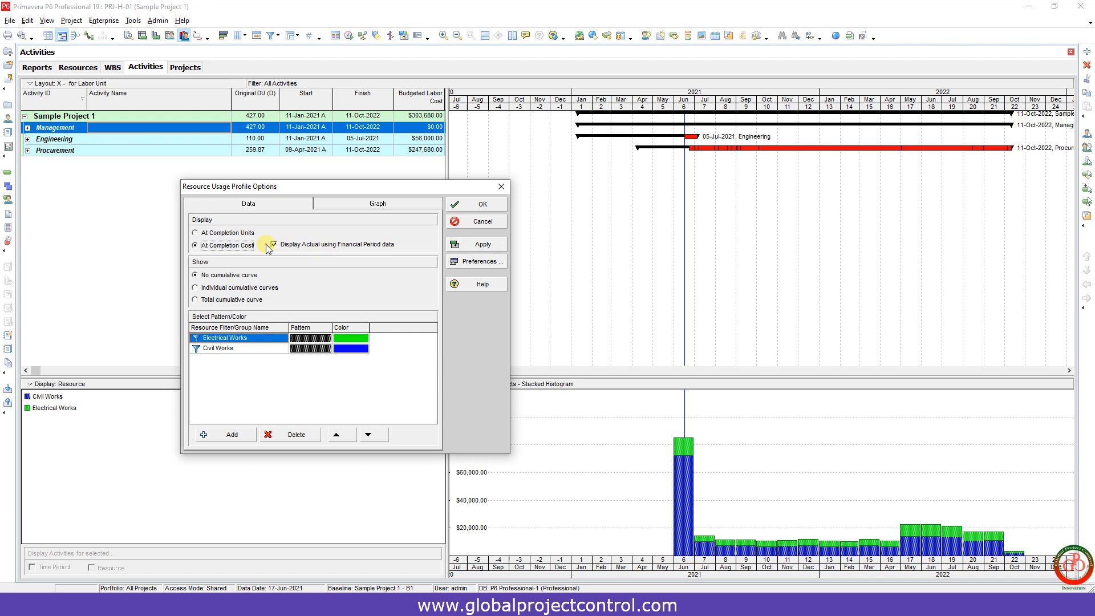
click(195, 232)
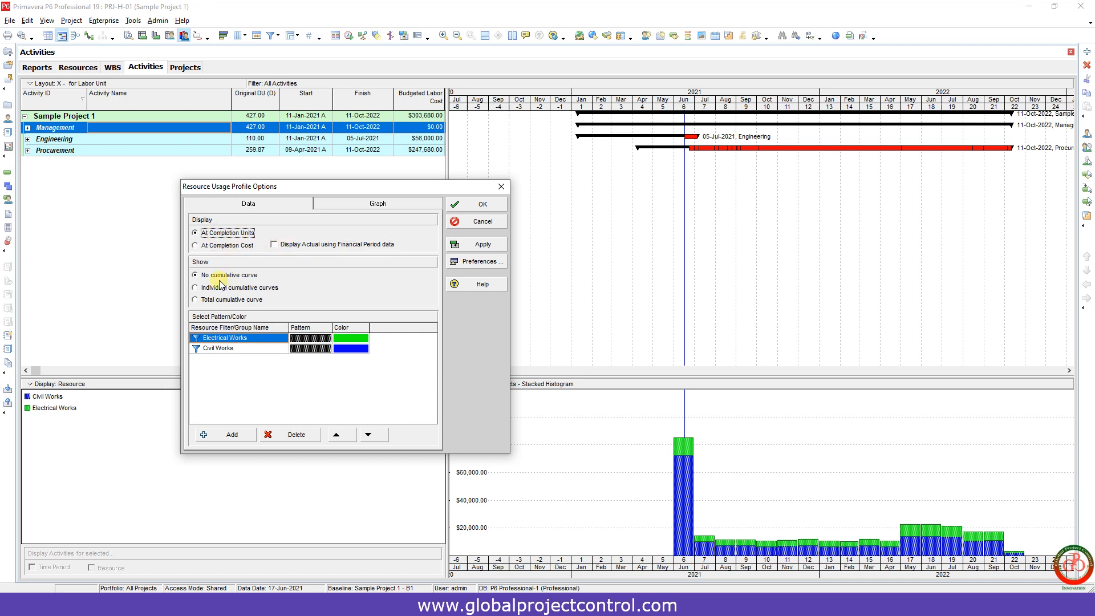
mouse_move(238, 275)
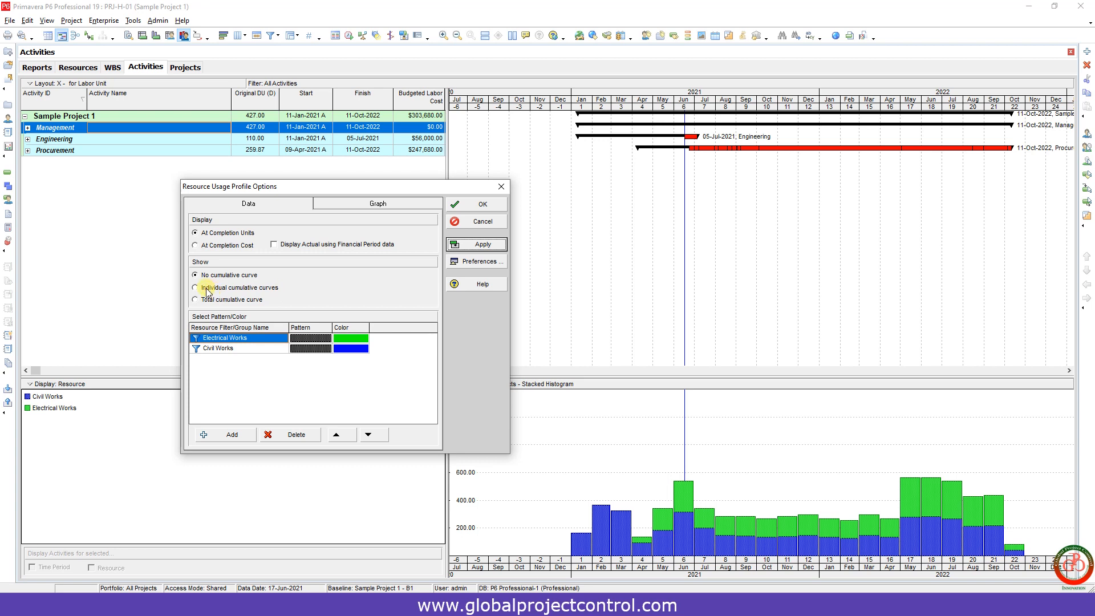
Step: Try individual cumulative curves, then apply a single total cumulative curve instead
click(195, 288)
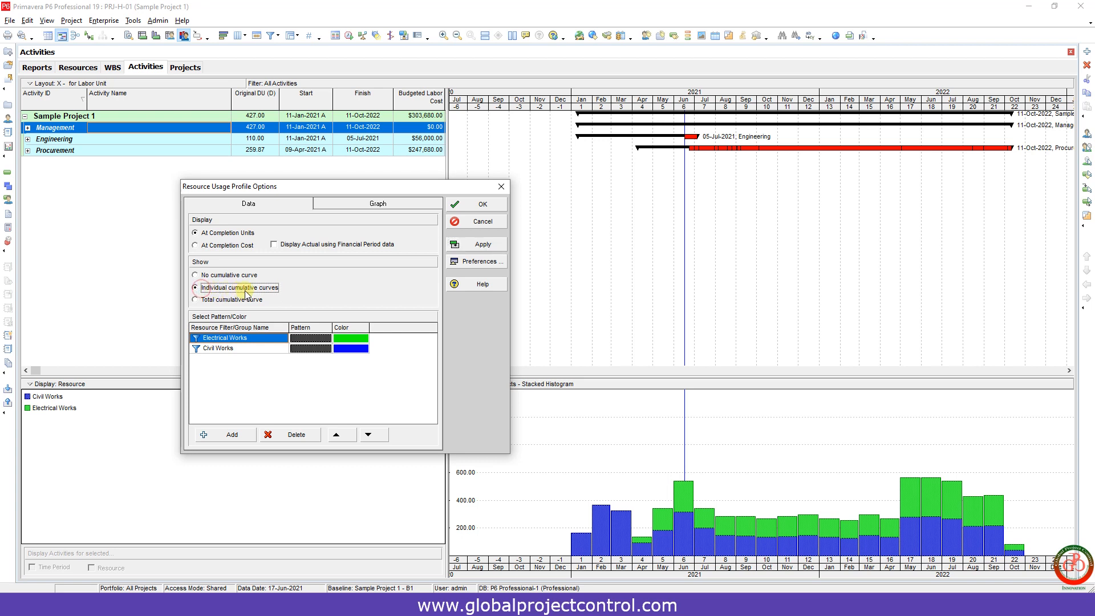
click(482, 244)
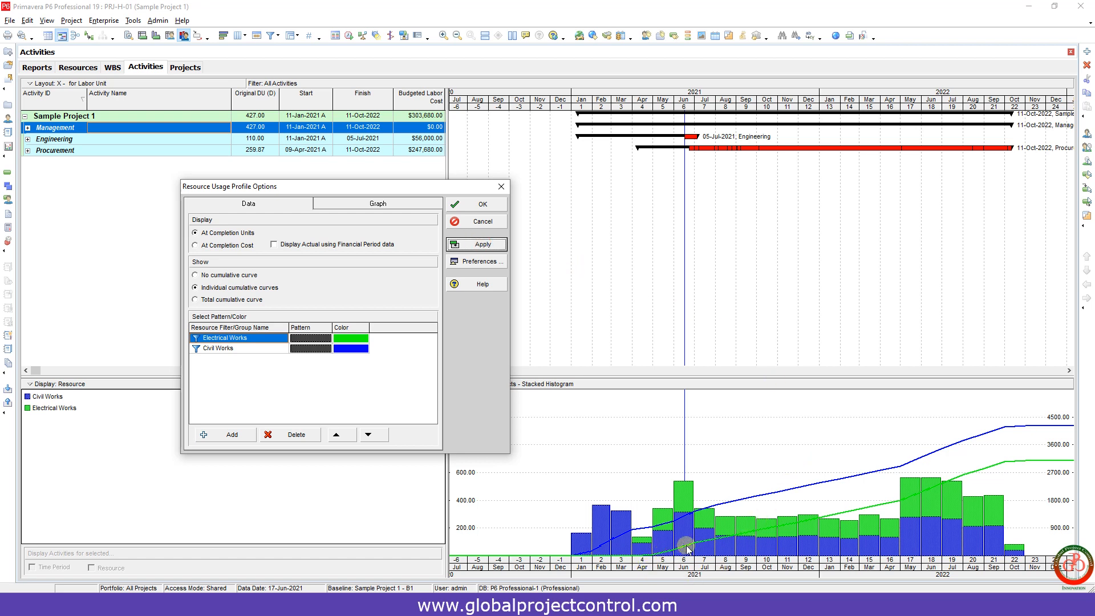
mouse_move(947, 481)
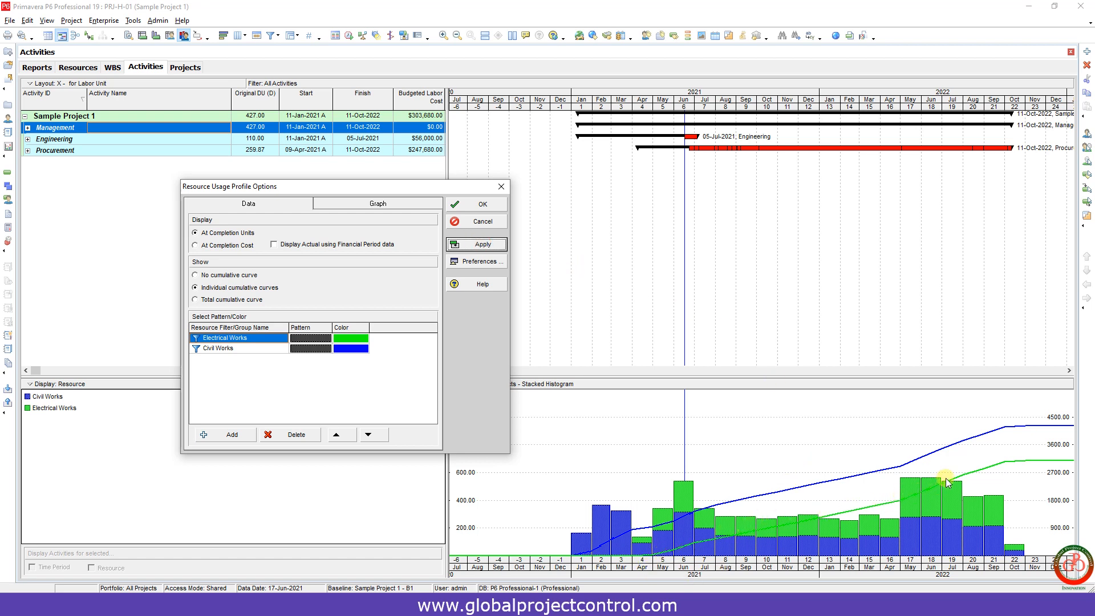
mouse_move(952, 454)
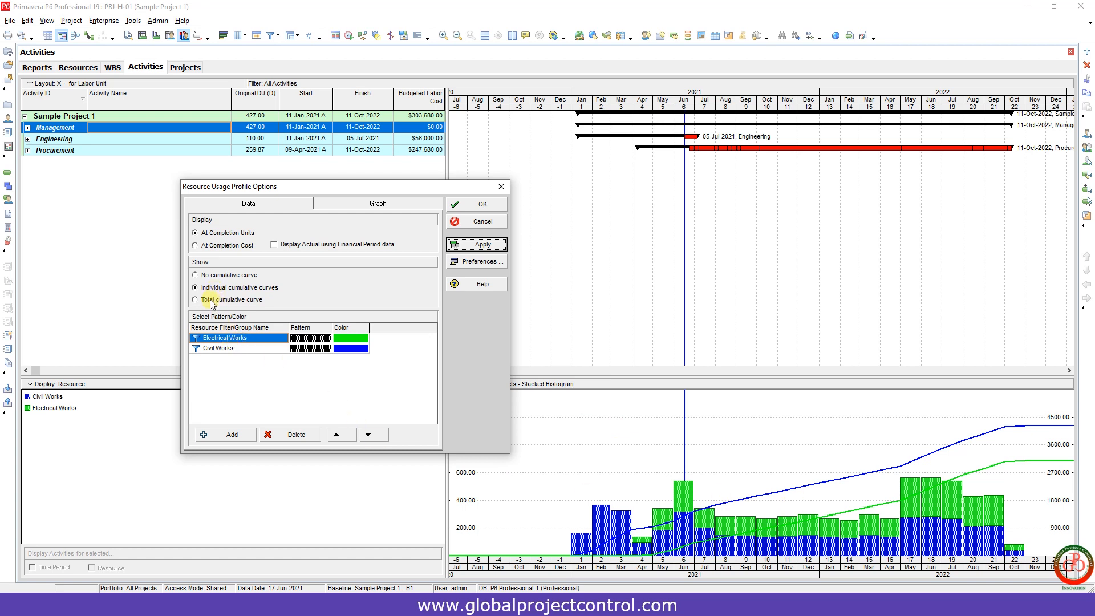
click(195, 299)
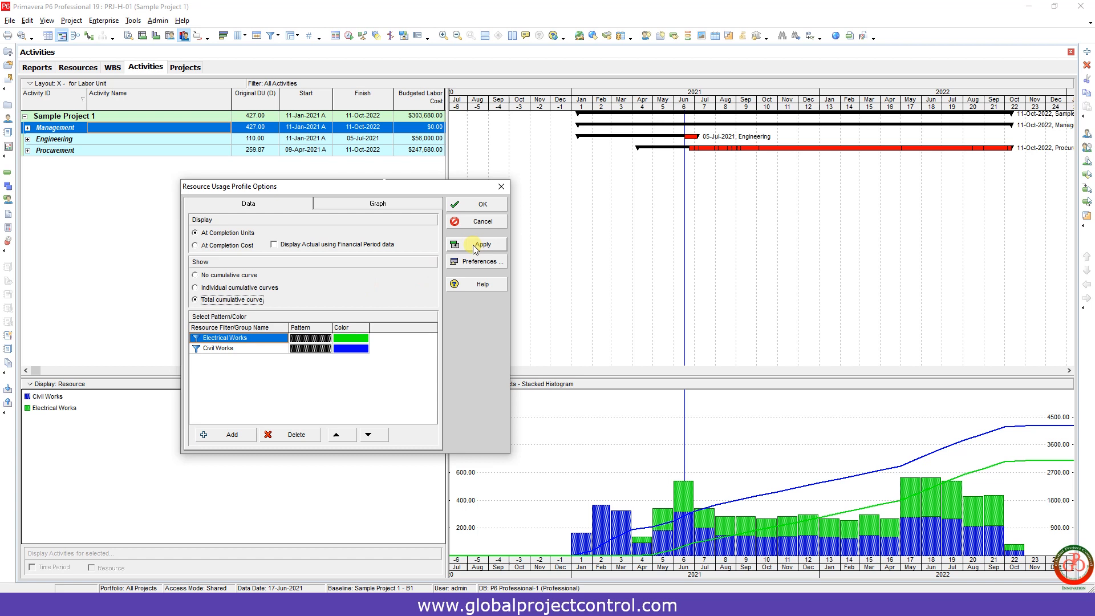
click(476, 244)
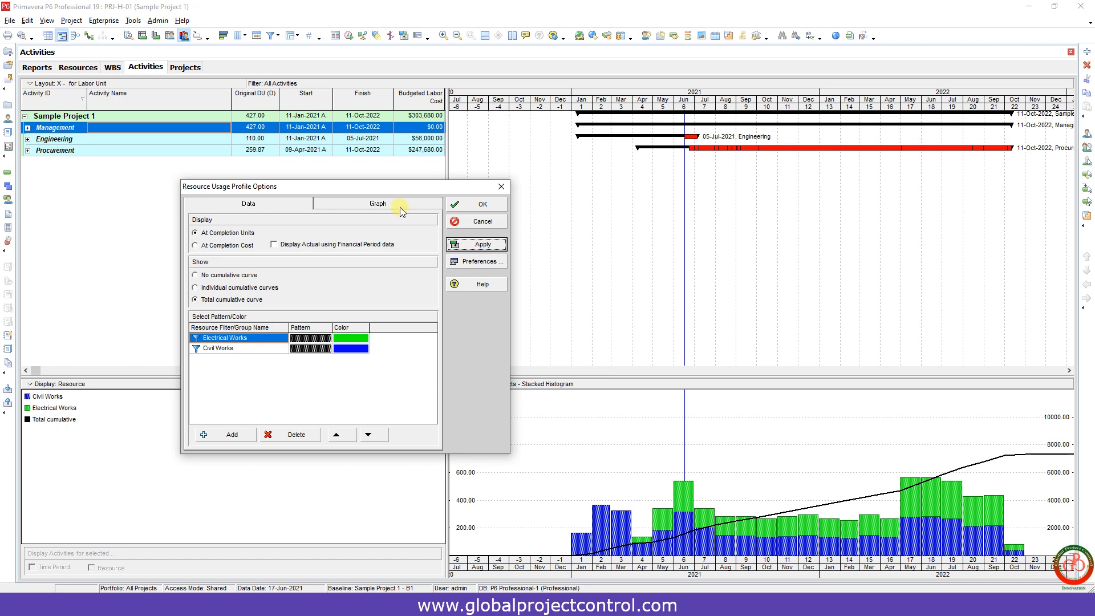
click(377, 203)
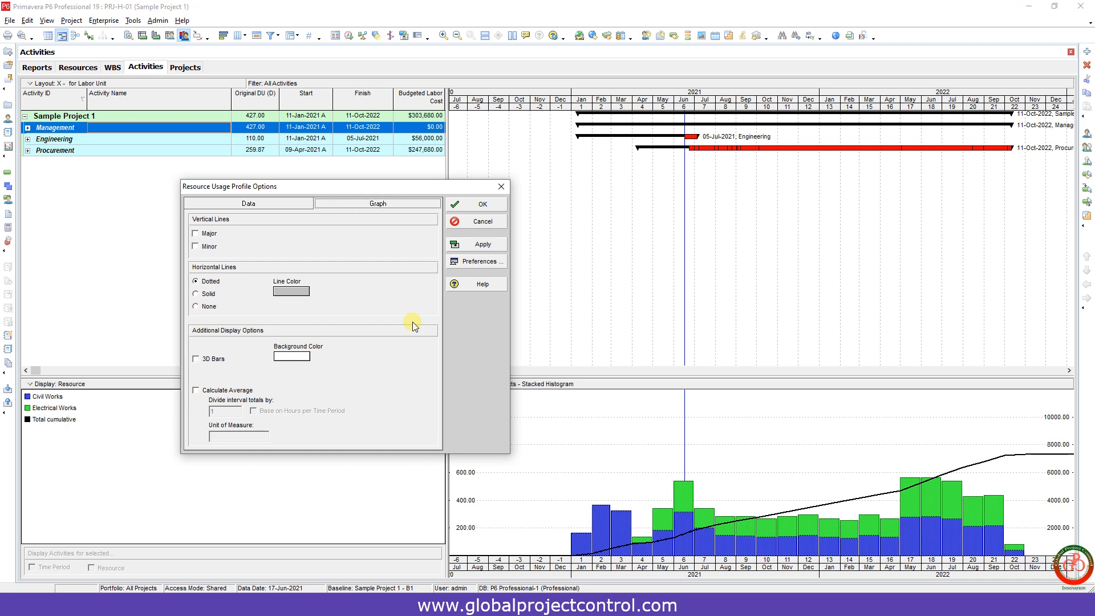
mouse_move(394, 320)
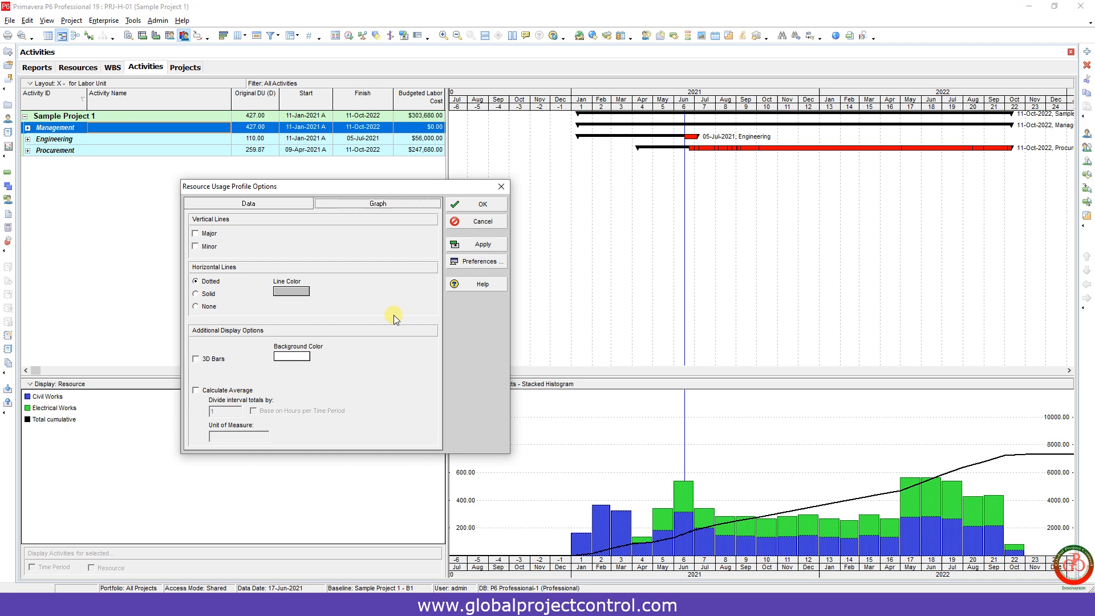
Step: Return to the Data tab and confirm the profile options with OK
click(249, 203)
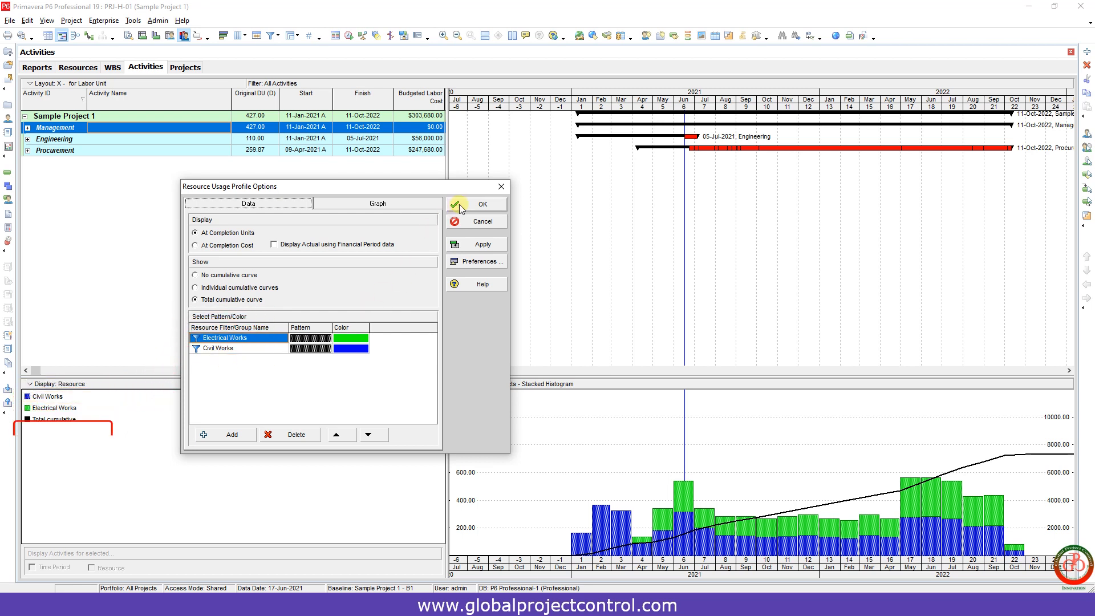
click(483, 205)
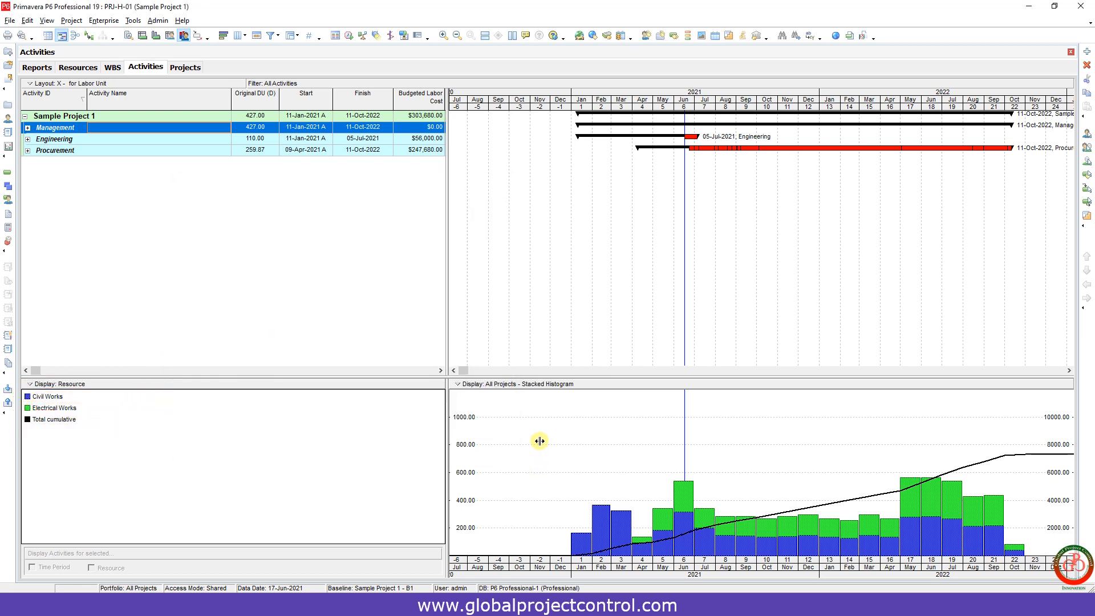
mouse_move(517, 433)
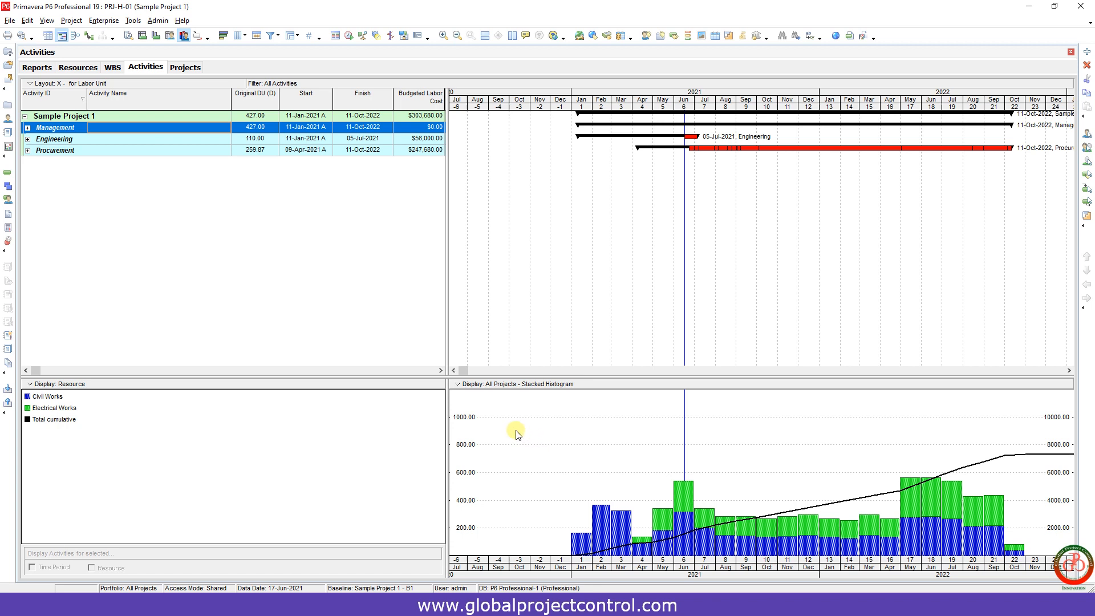
right_click(517, 431)
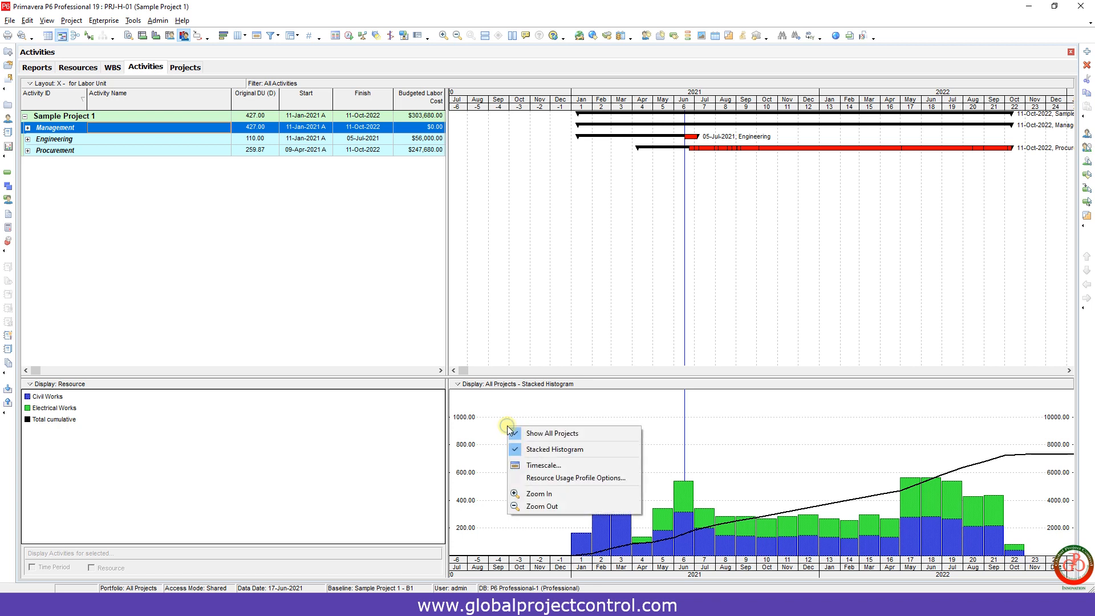
click(554, 449)
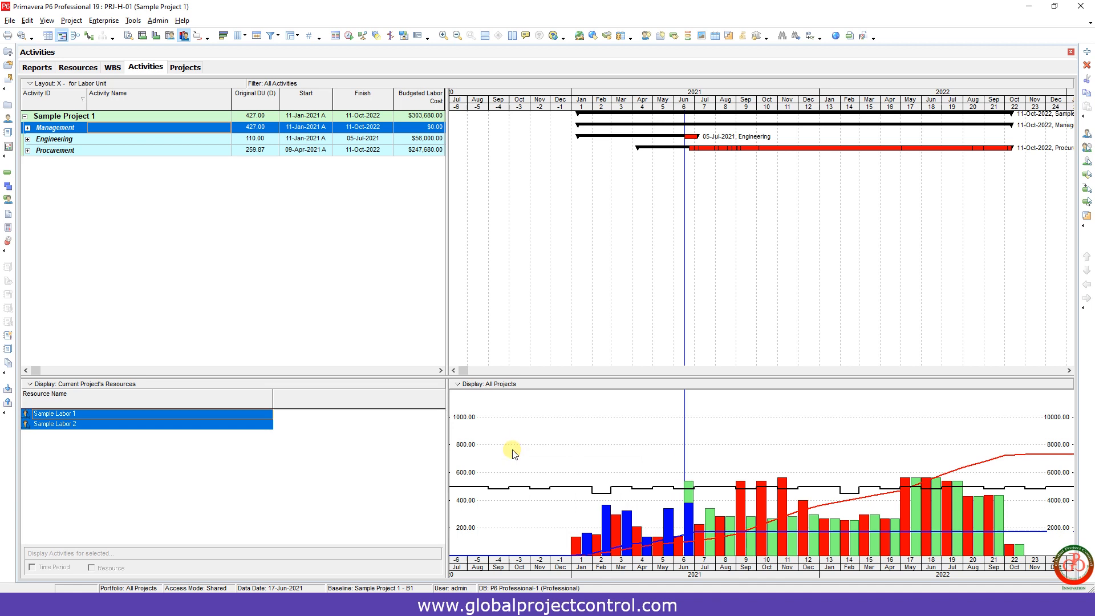
mouse_move(517, 456)
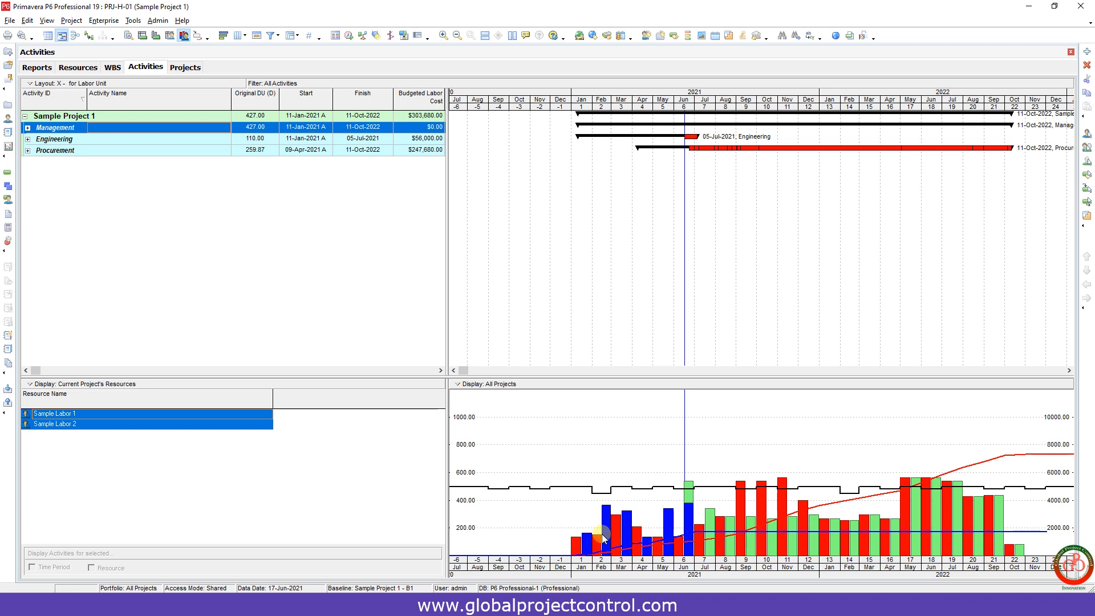
mouse_move(720, 544)
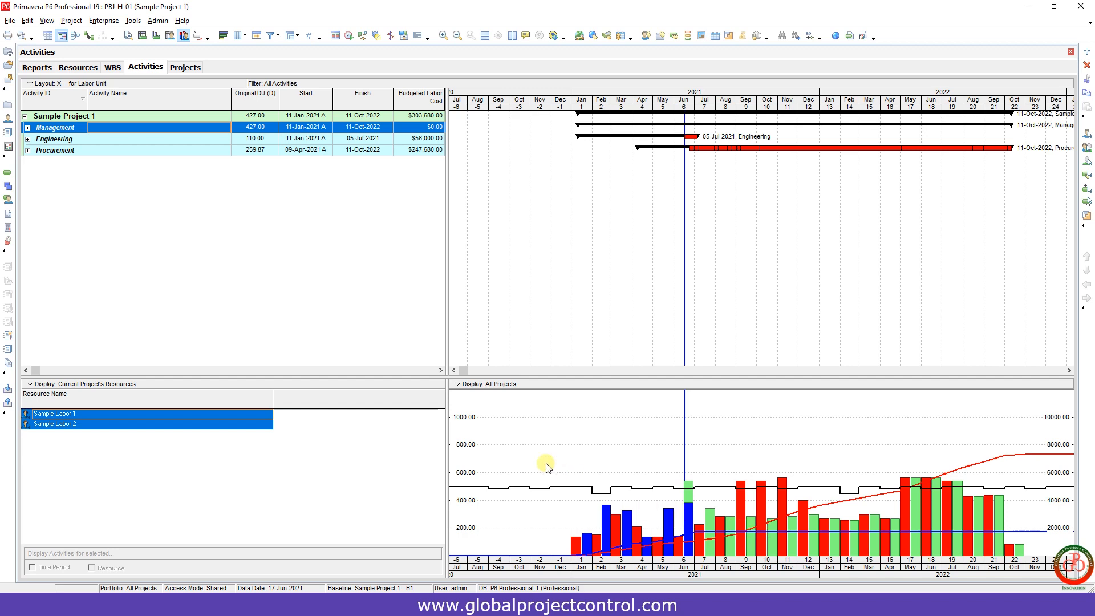
right_click(546, 466)
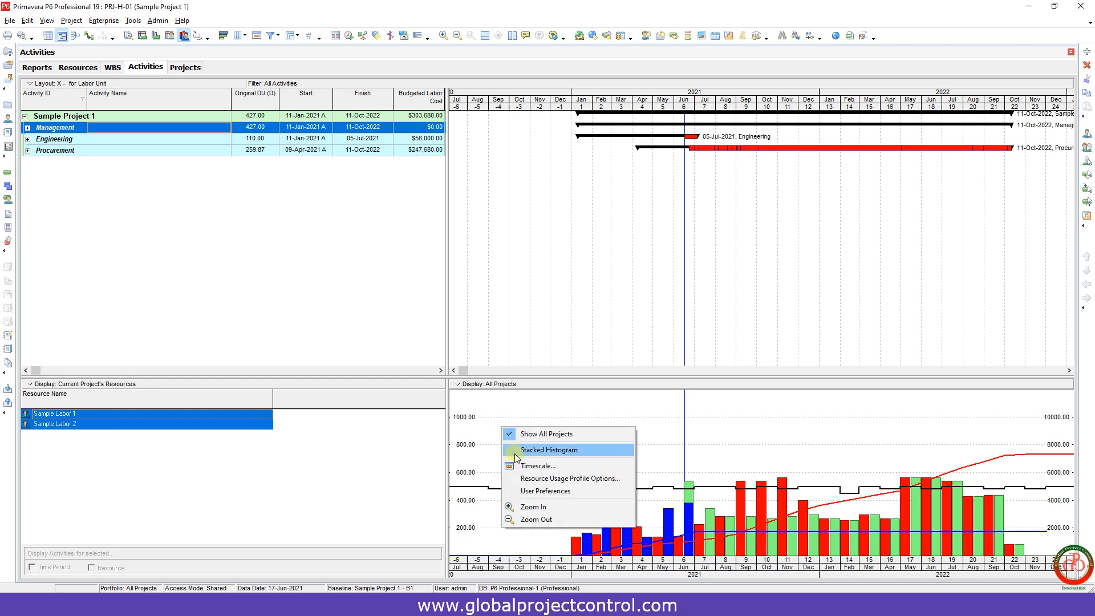
click(551, 450)
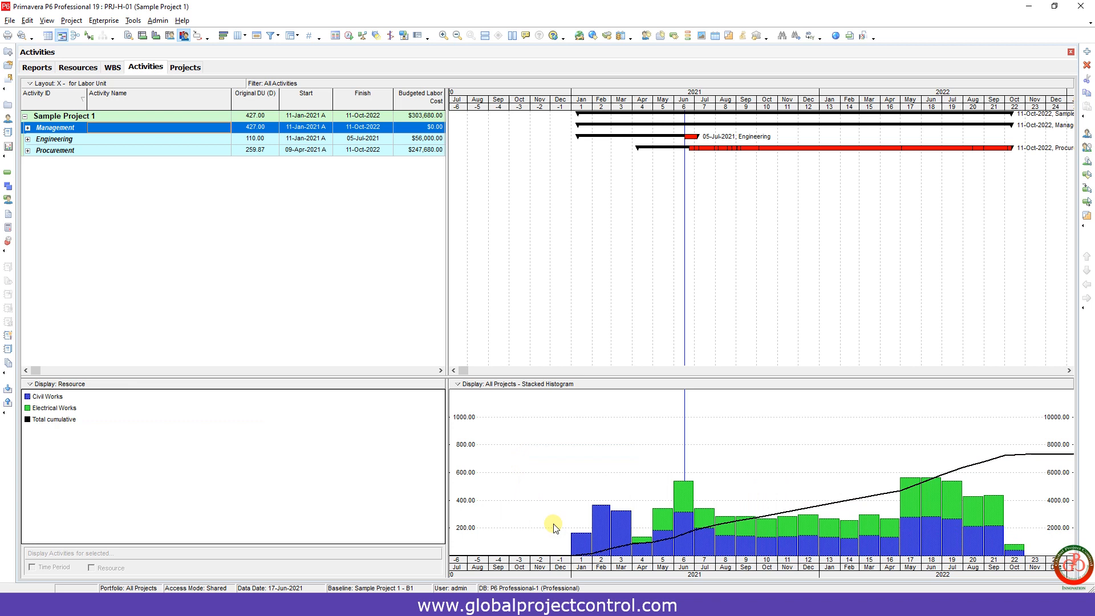